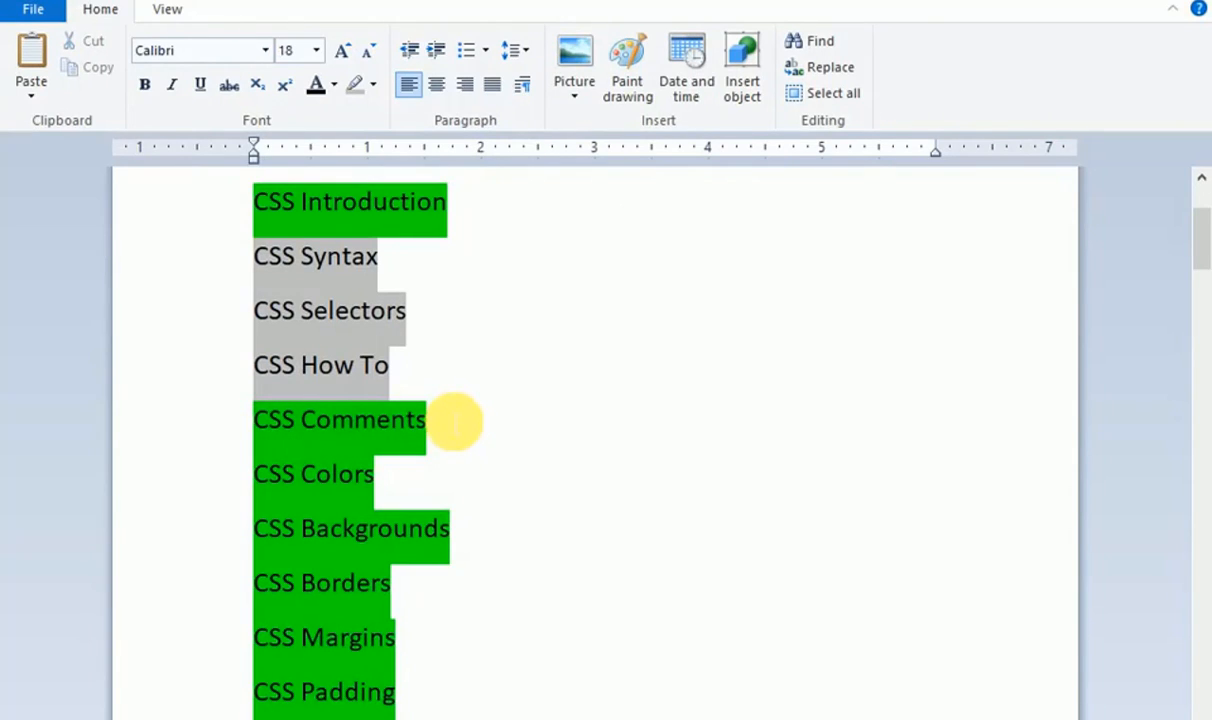
Select the grey-highlighted CSS topic lines and apply the green text highlight
left_click(430, 419)
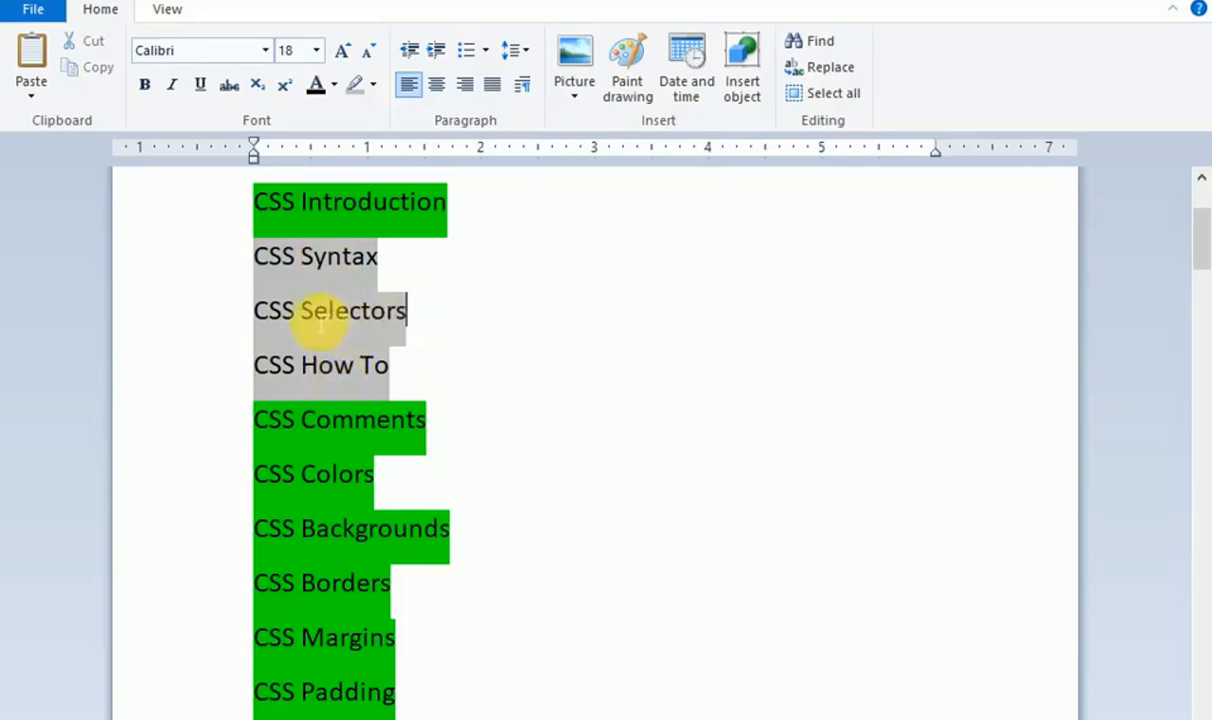
double_click(325, 364)
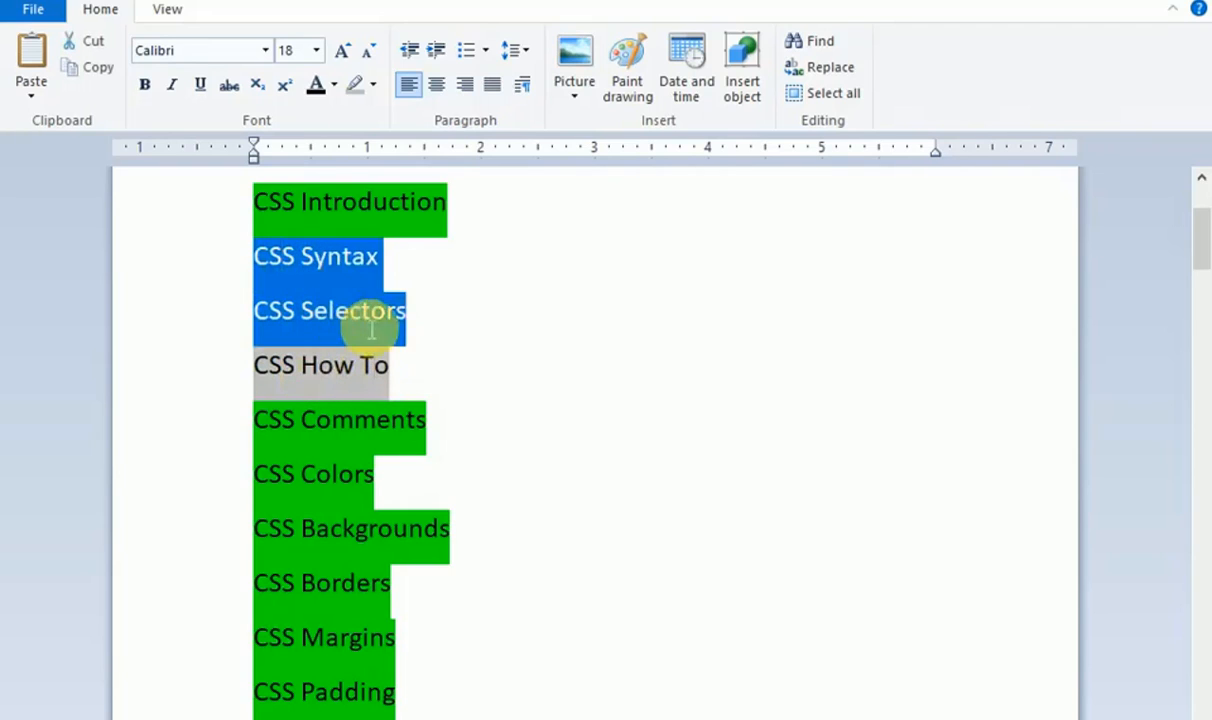
left_click(373, 84)
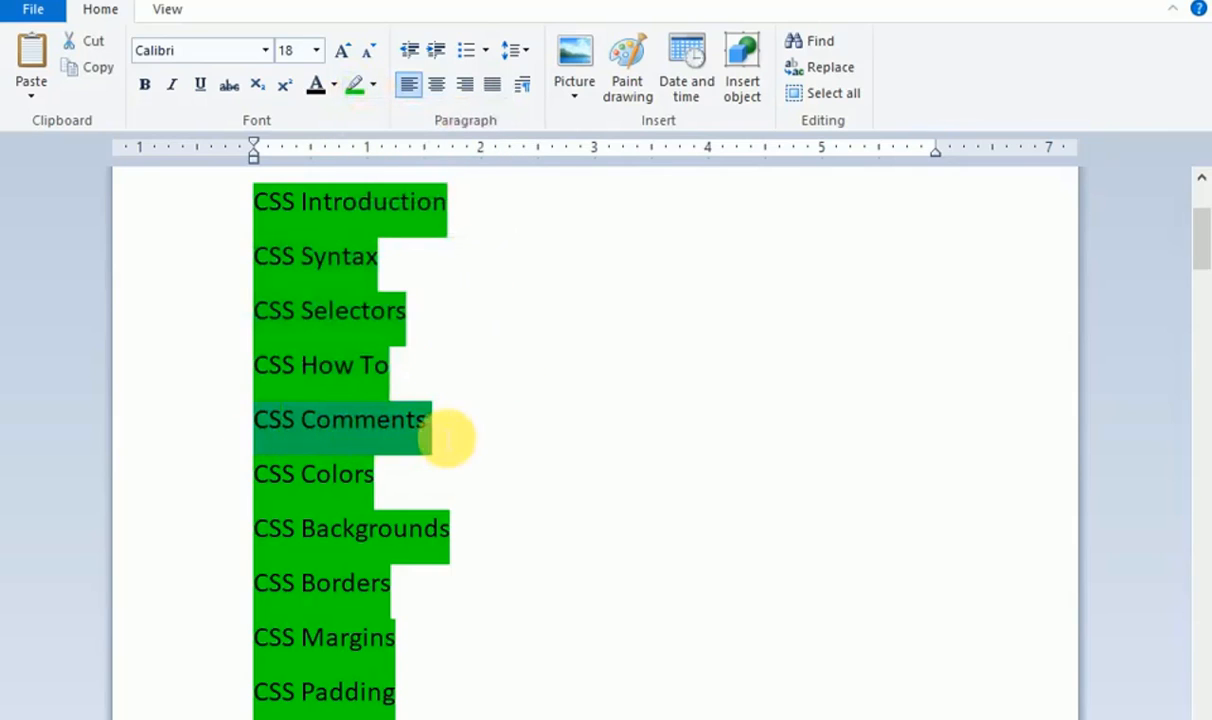
left_click(371, 84)
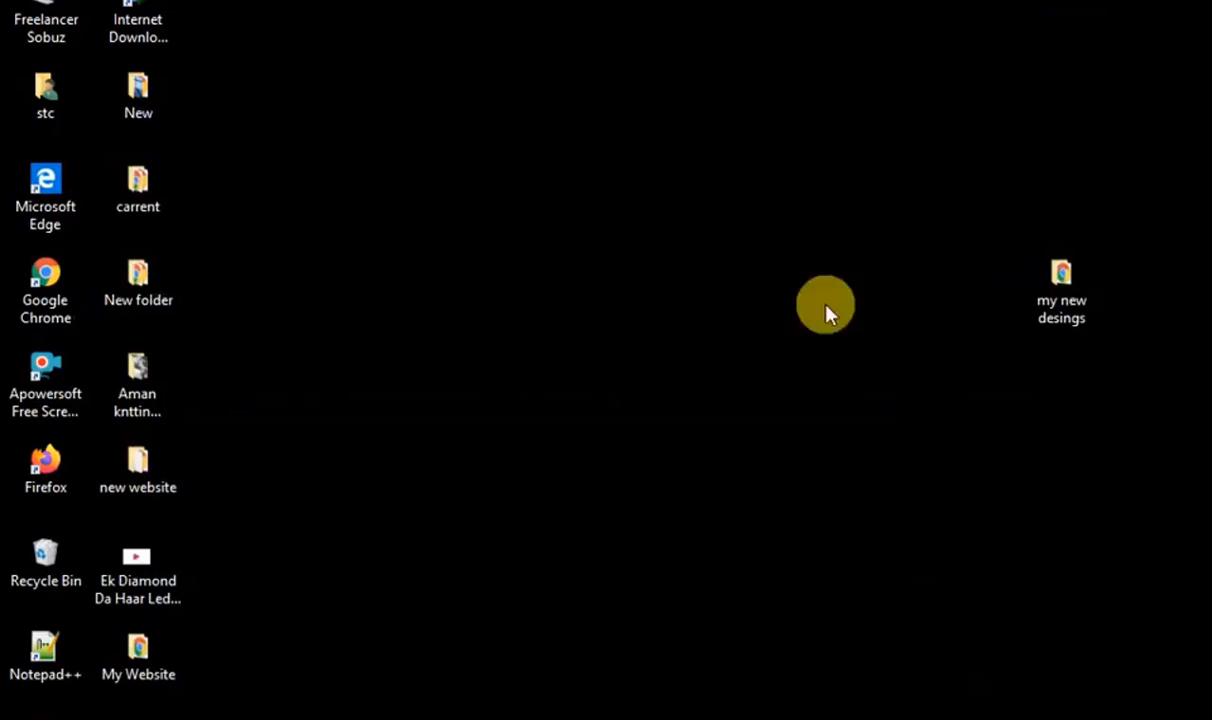
Open style.css from my new desings\css with Brackets via the right-click menu
right_click(825, 305)
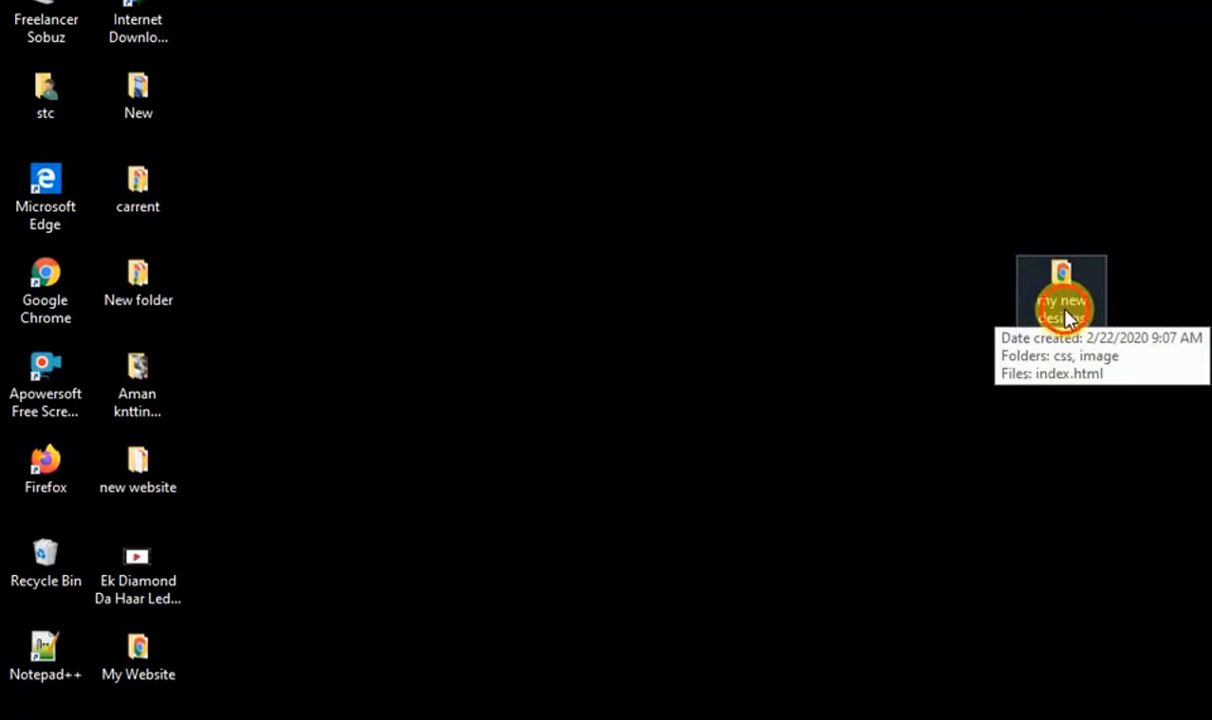
double_click(1062, 300)
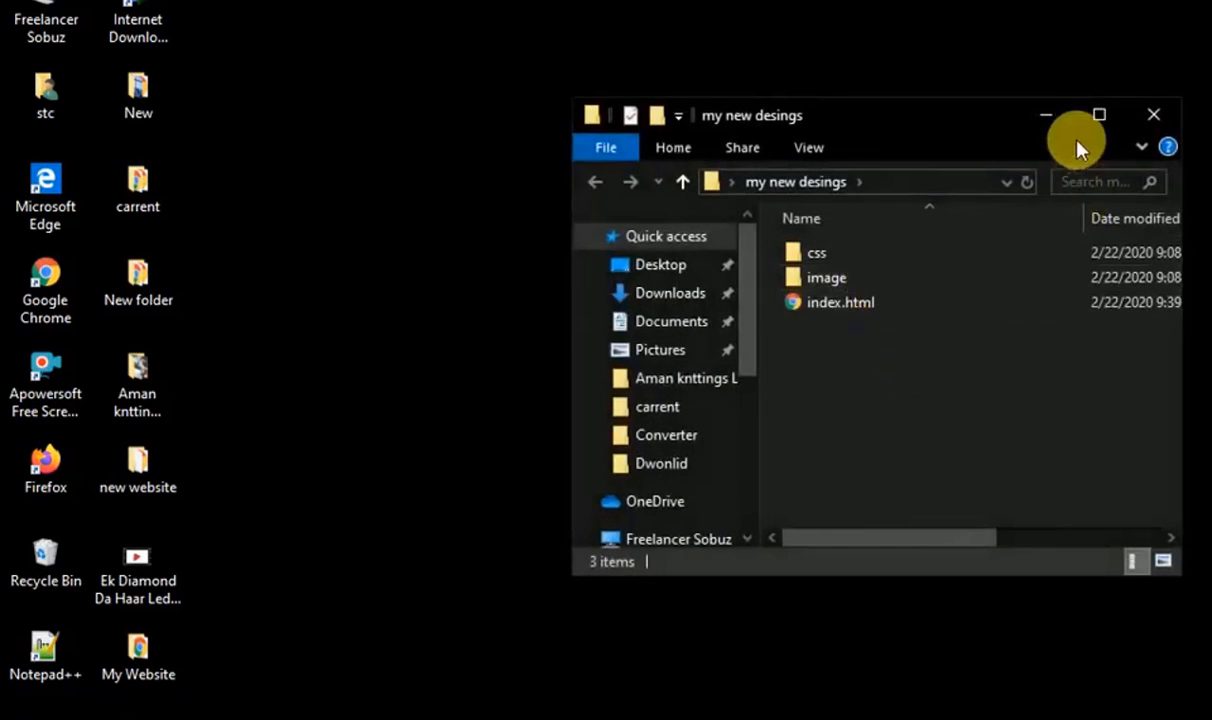
left_click(1098, 114)
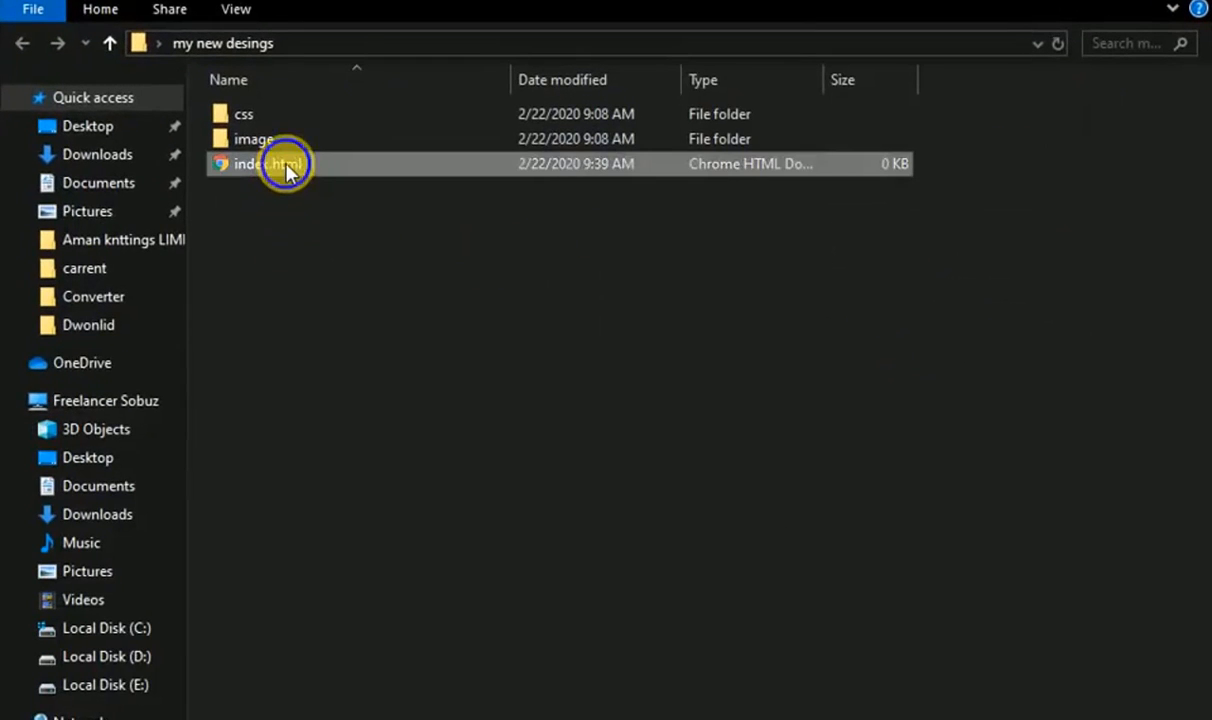
double_click(244, 113)
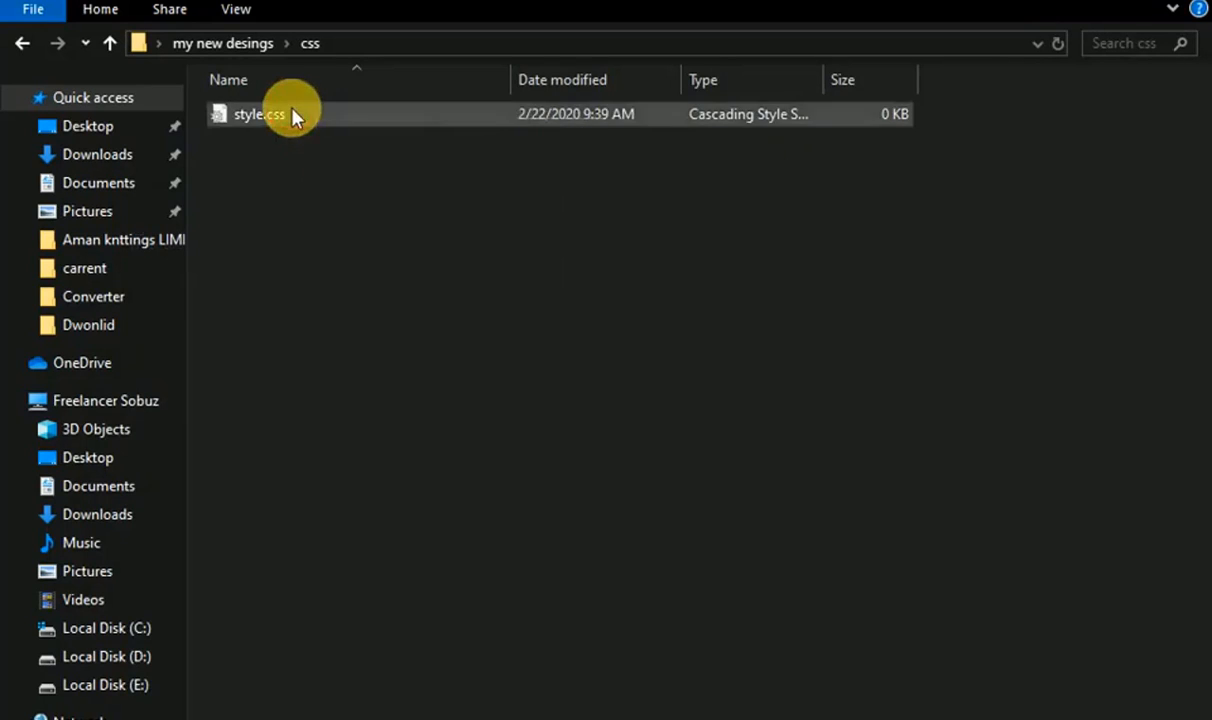
left_click(259, 114)
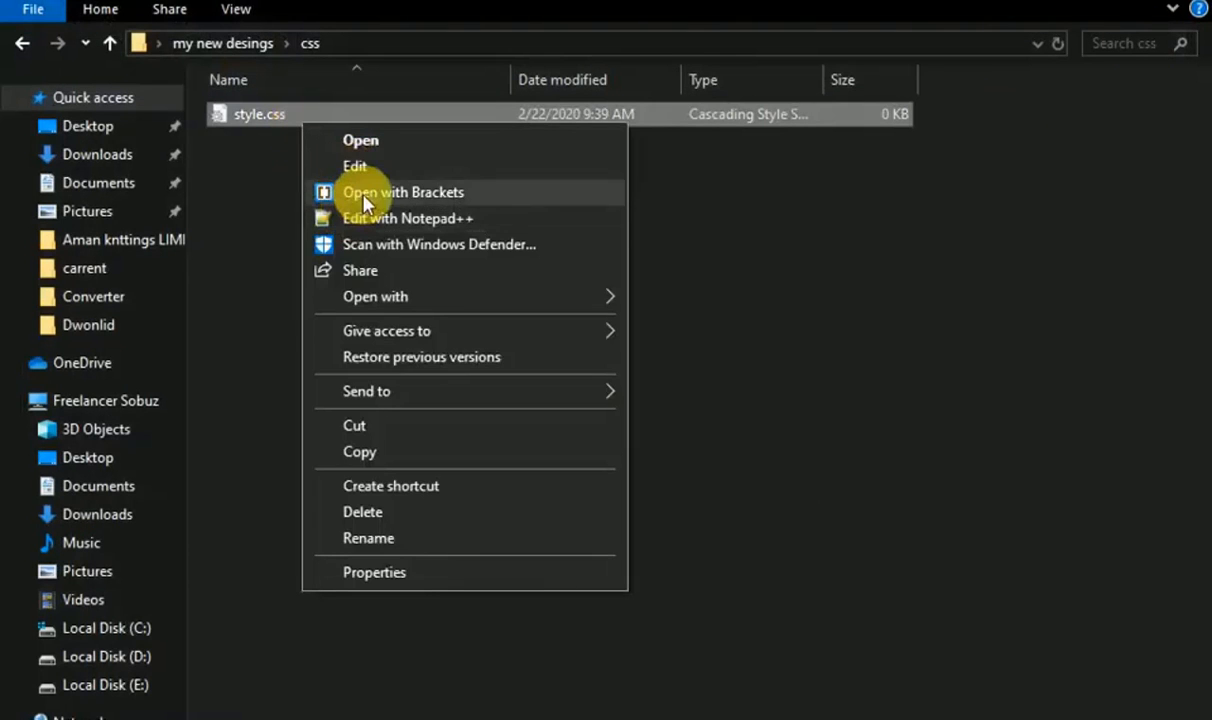
left_click(402, 192)
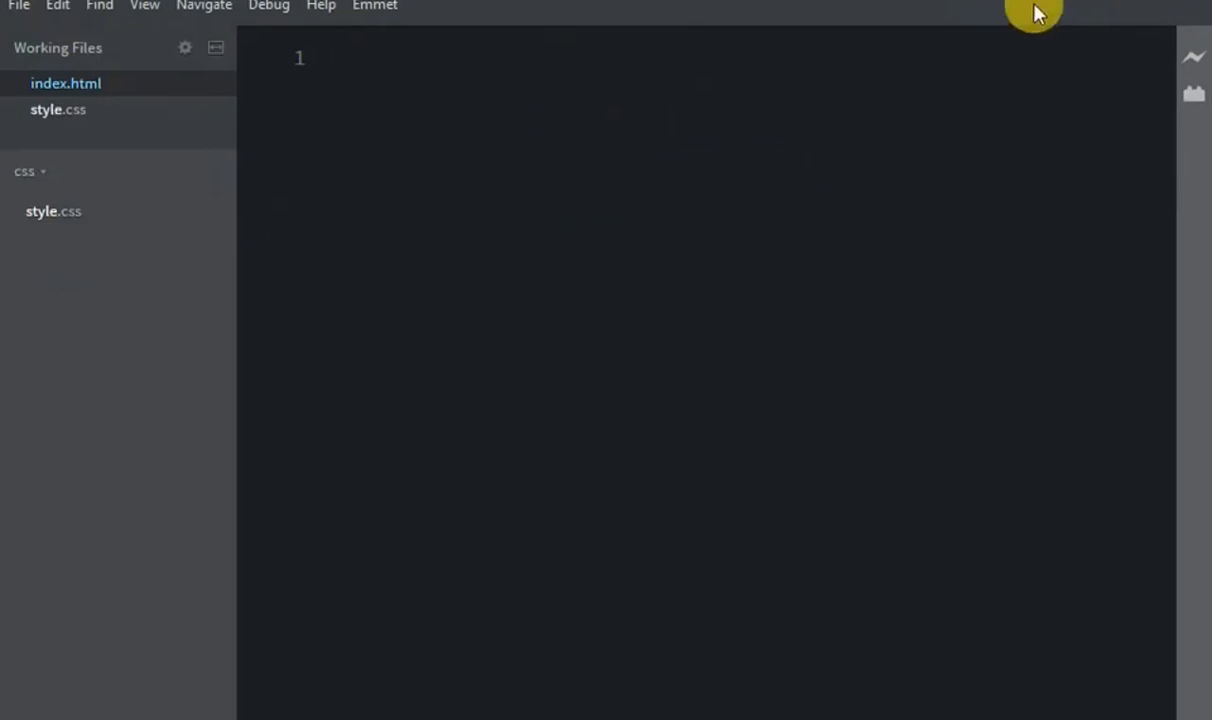
mouse_move(190, 210)
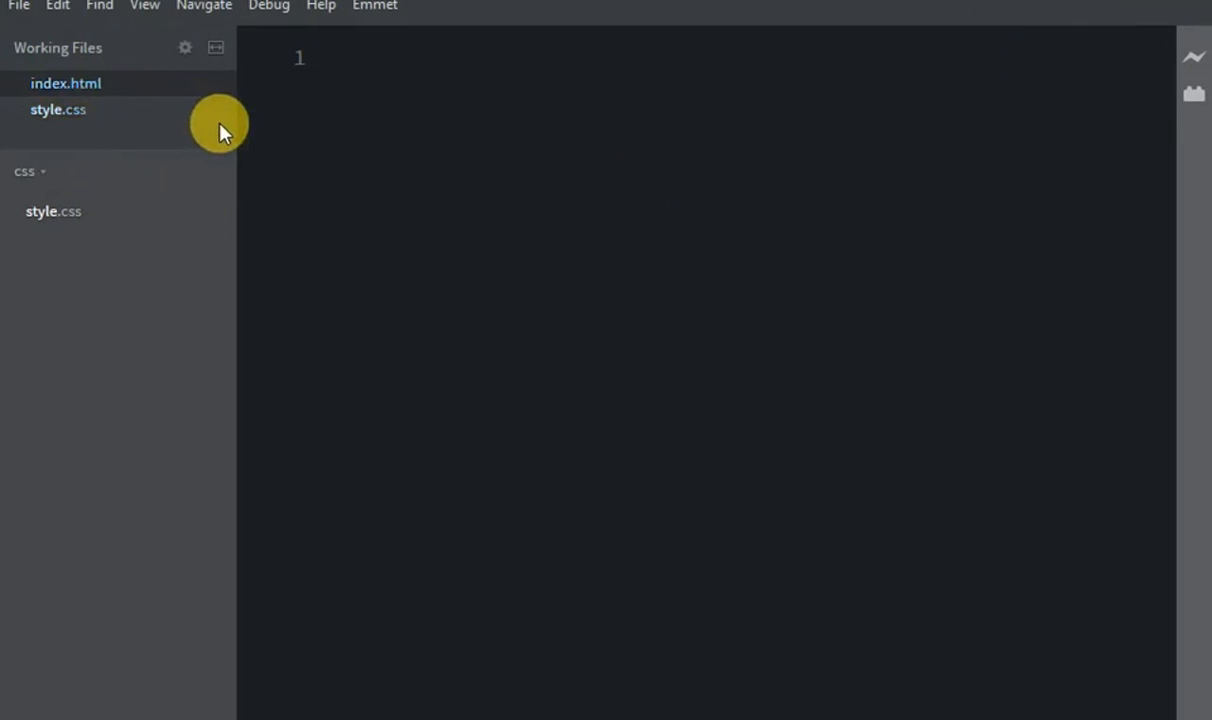
Expand the ! Emmet boilerplate and set the title to 'CSS-3 comments part-03'
type("!DOCTYPE html>")
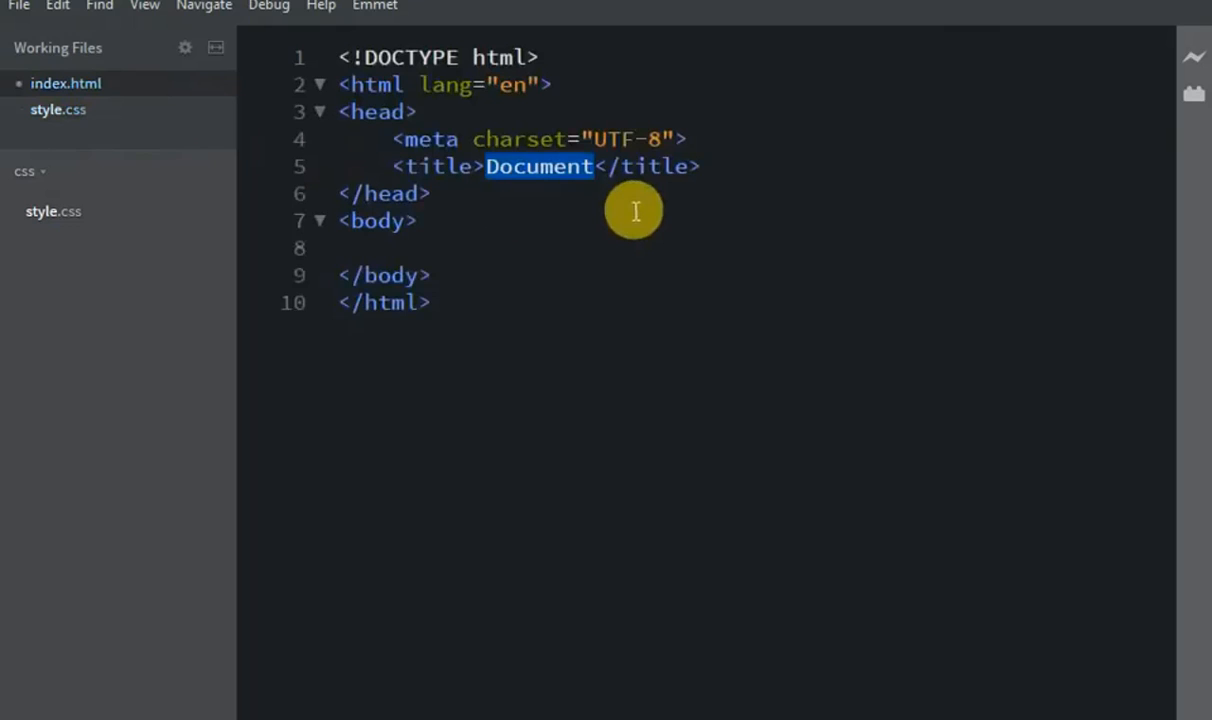
key("Delete")
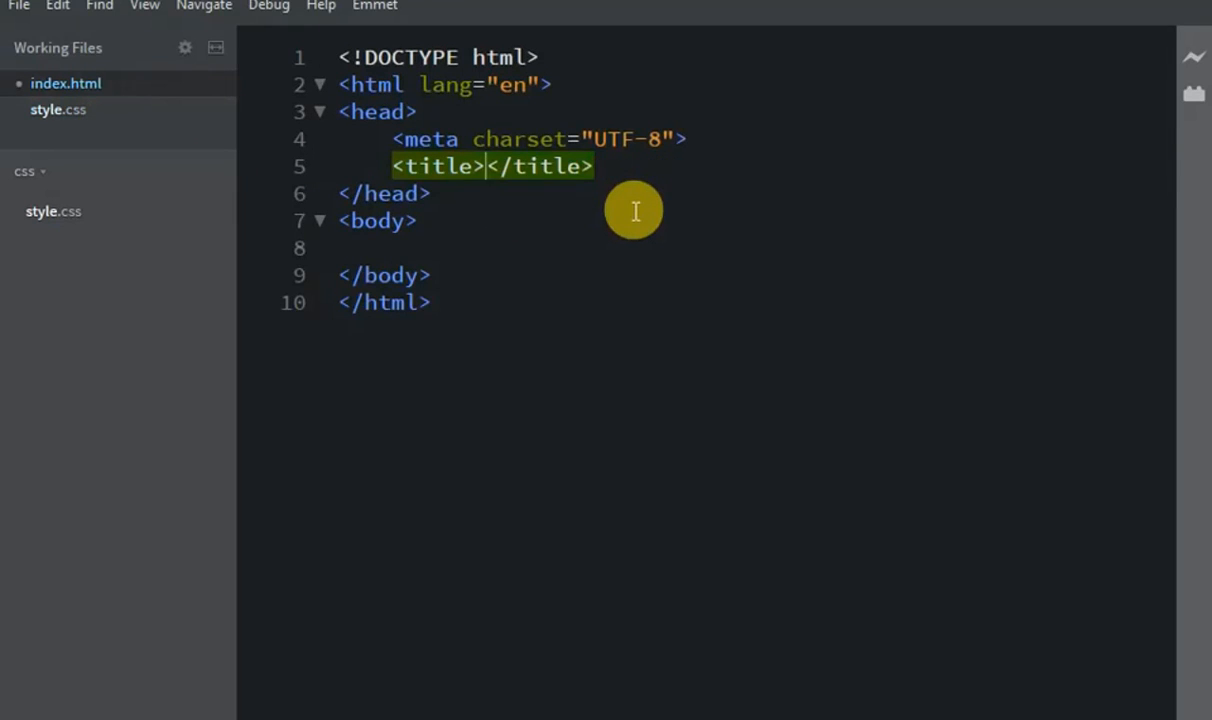
type("CSS")
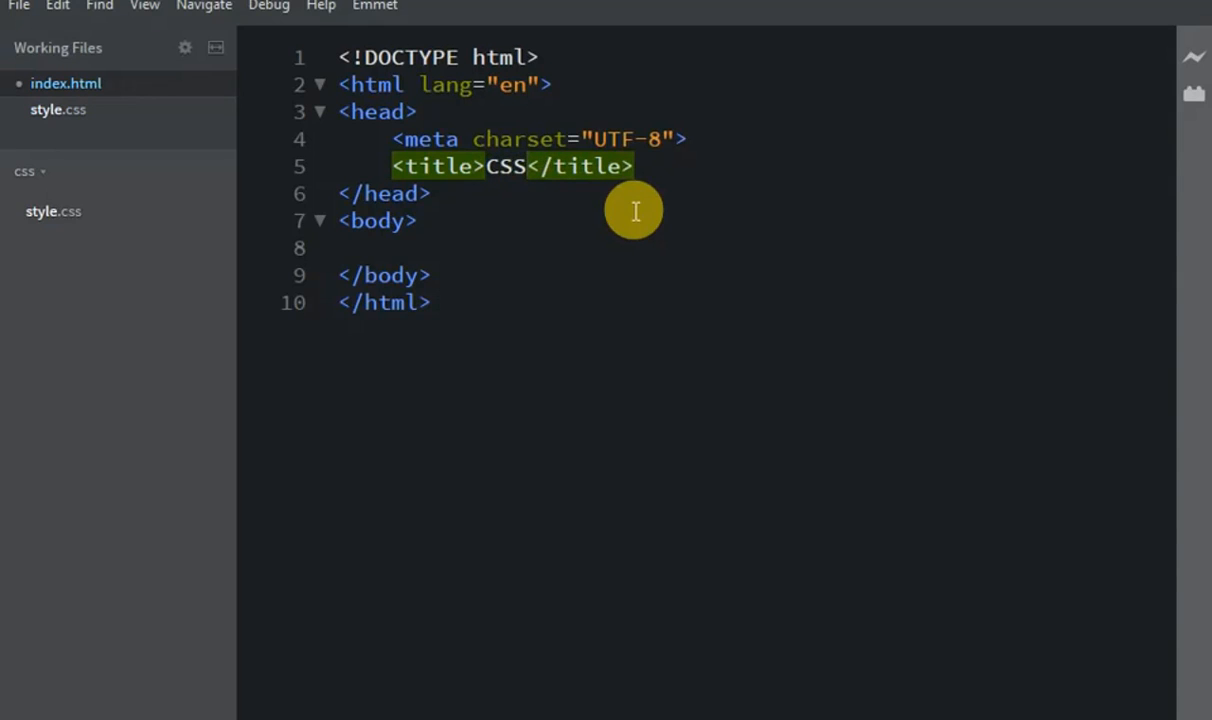
type("-3")
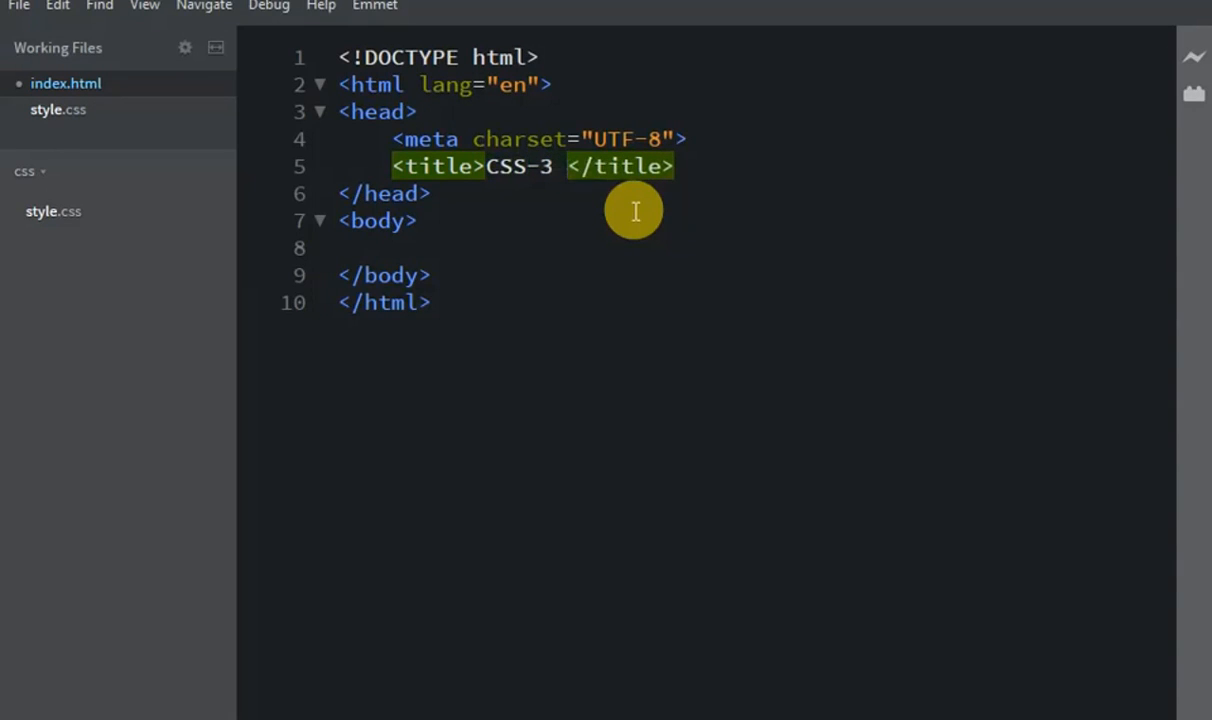
type("comme")
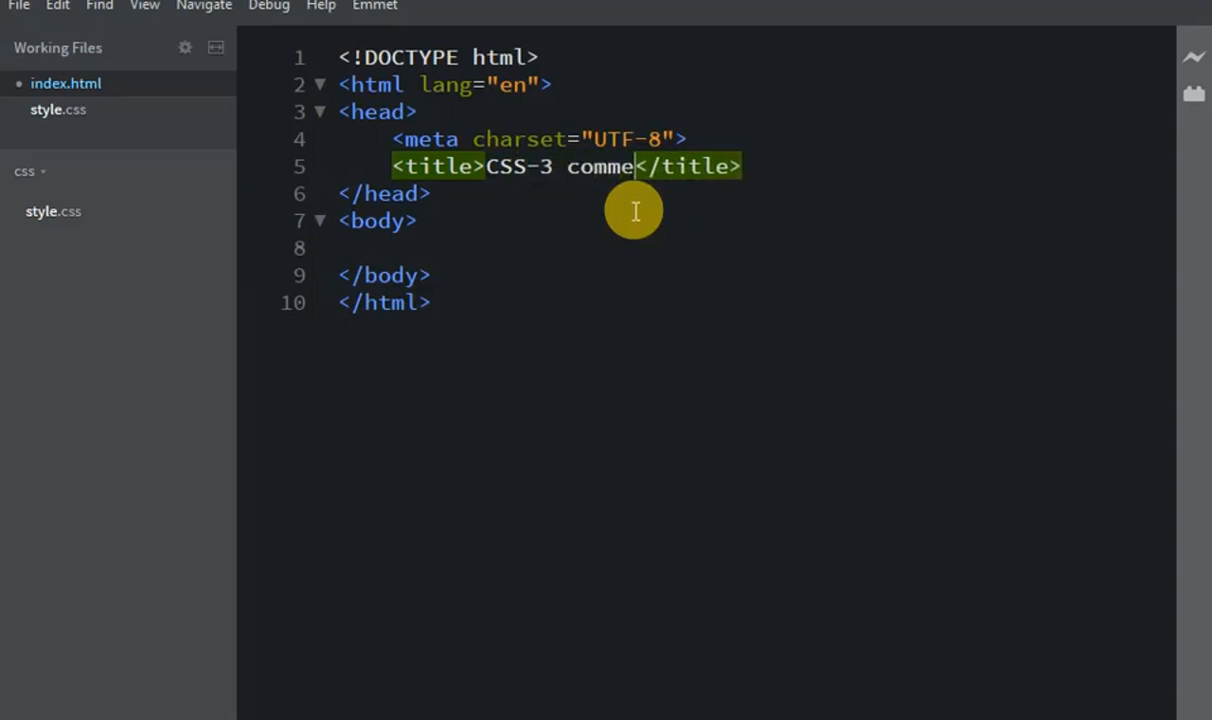
type("nts p")
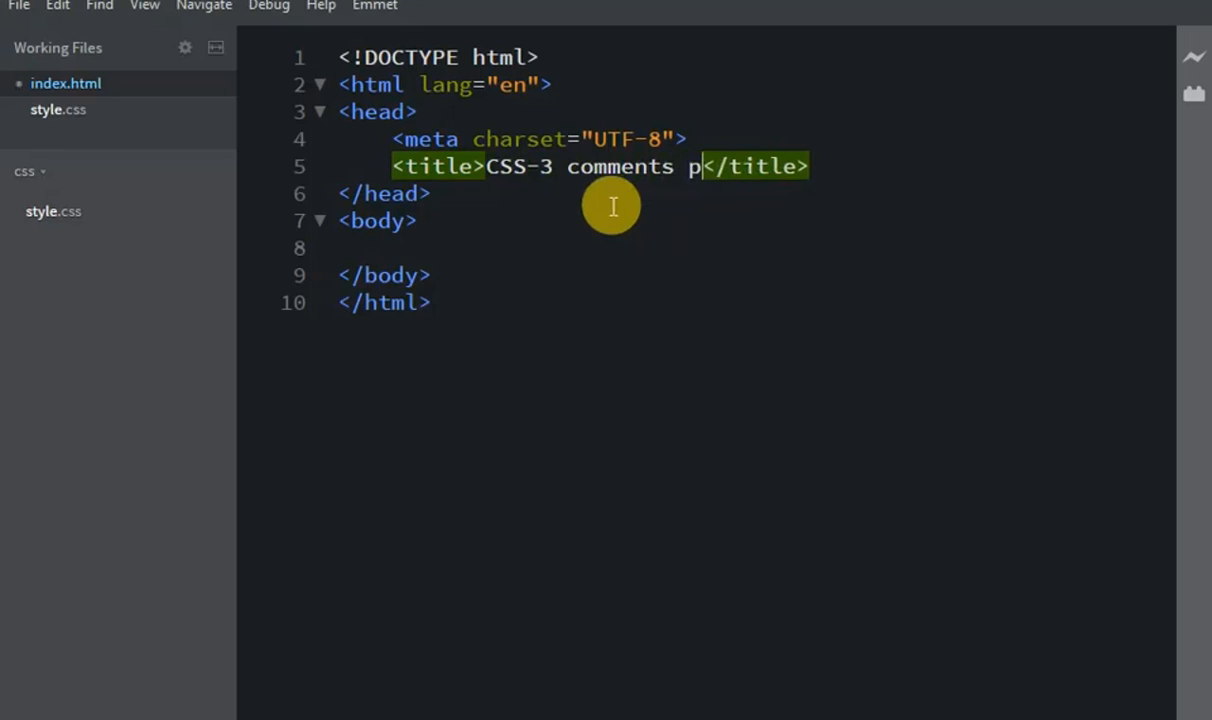
type("art-")
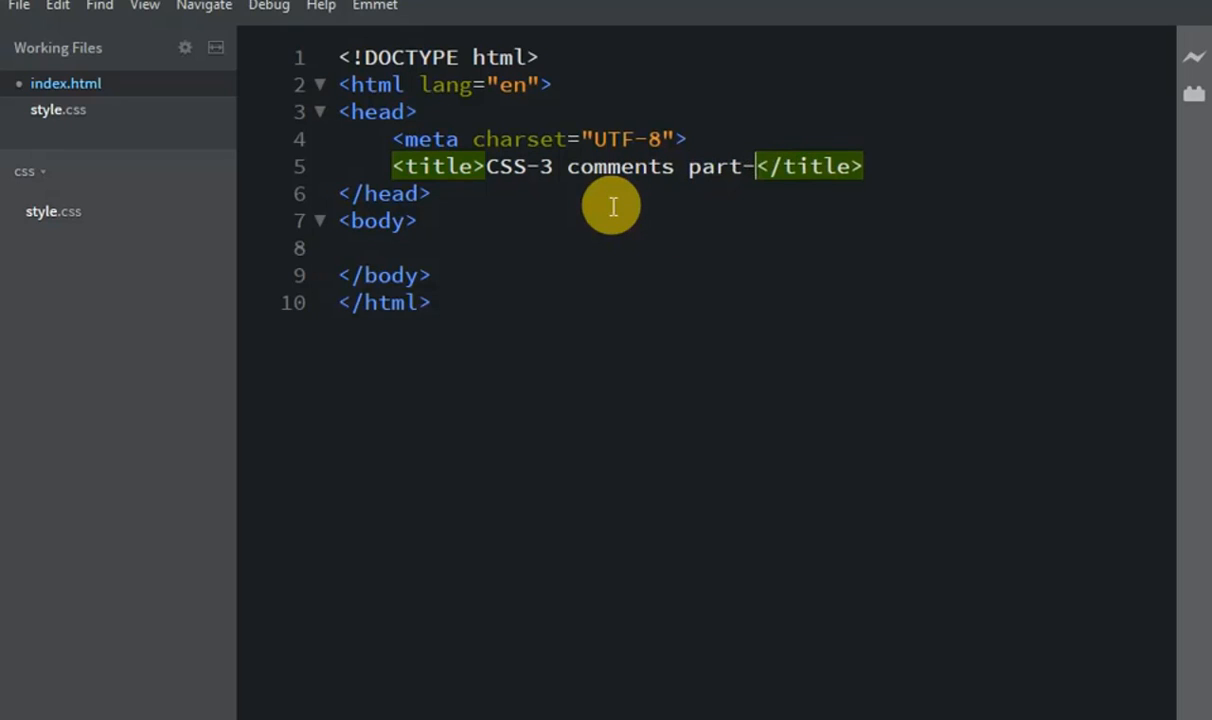
type("0")
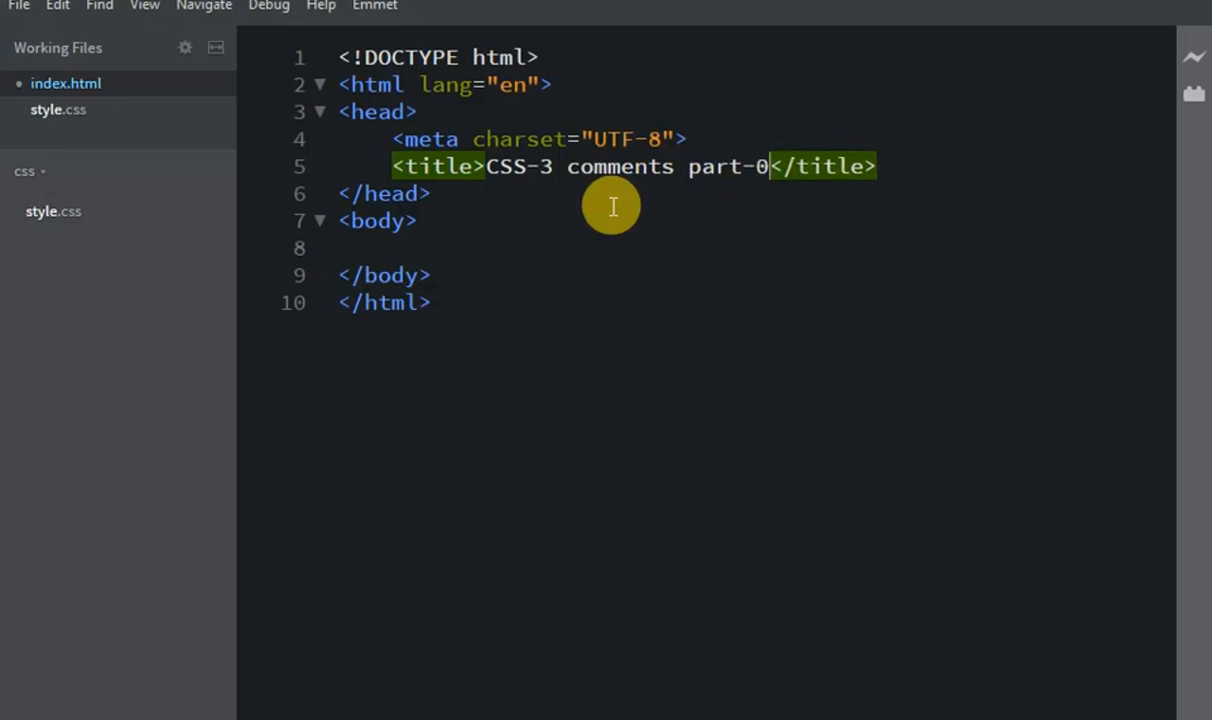
type("3")
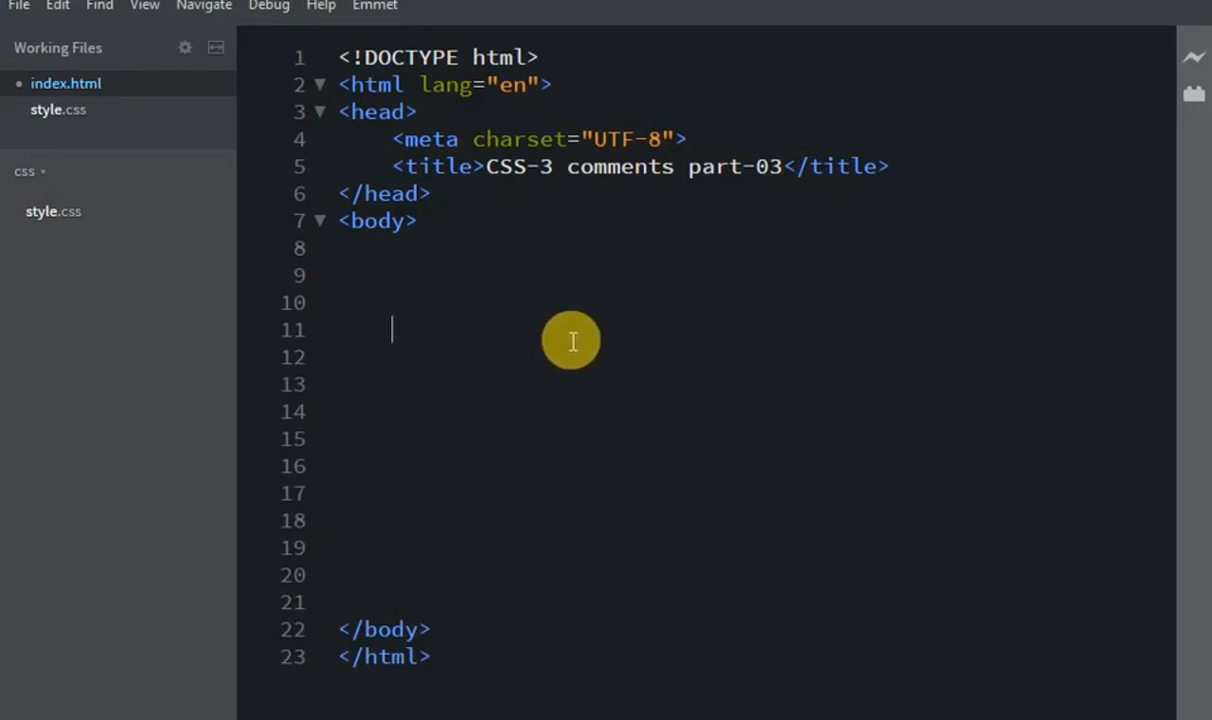
Type the paragraph text 'i am seo expar' and position the cursor around the paragraph
type("p></p>")
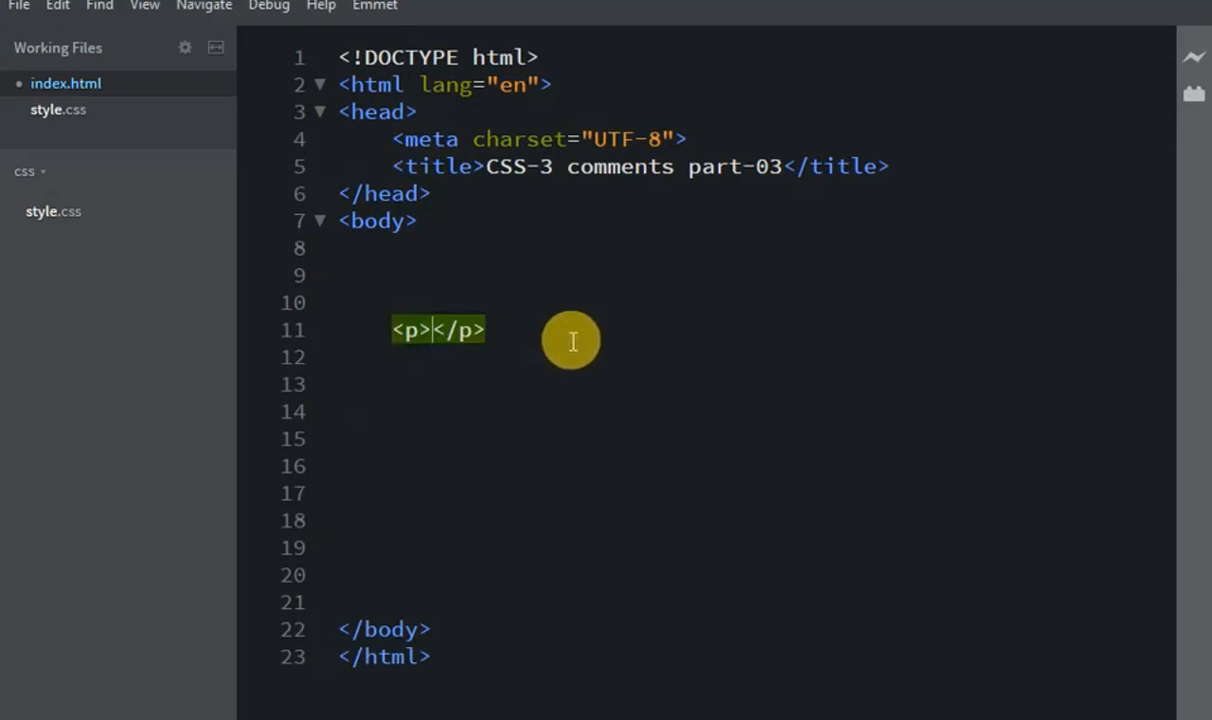
type("i")
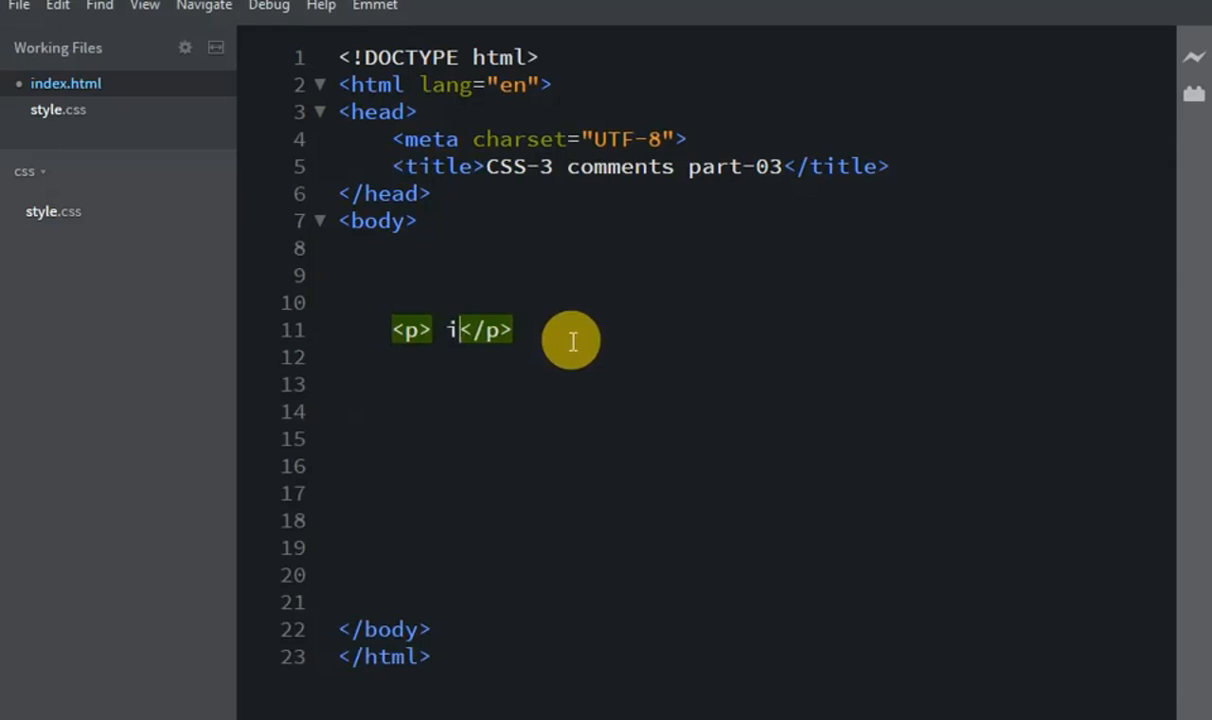
type("am")
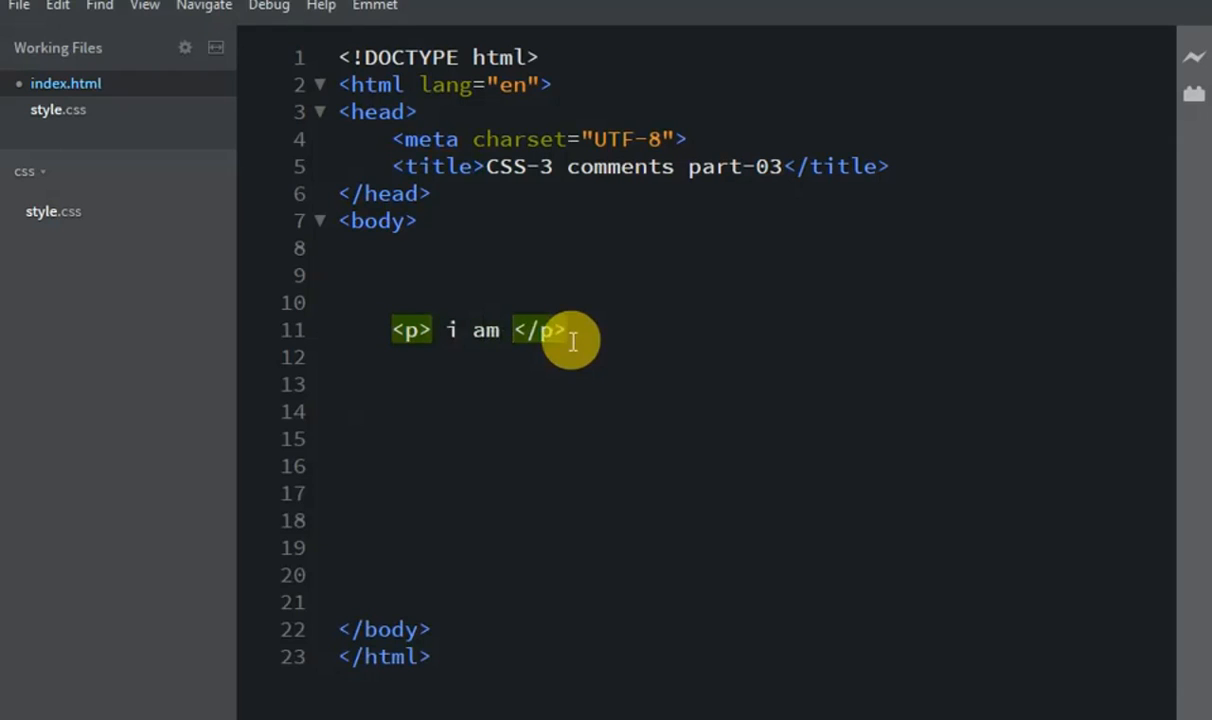
type("seo")
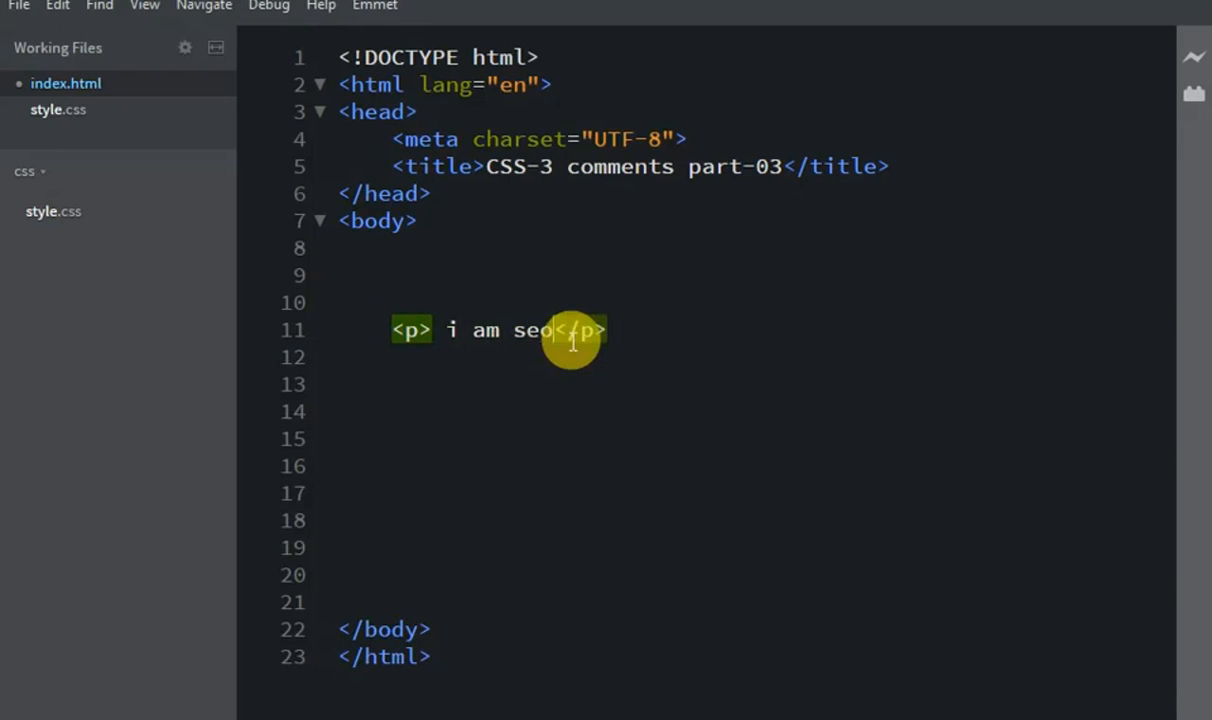
type("e")
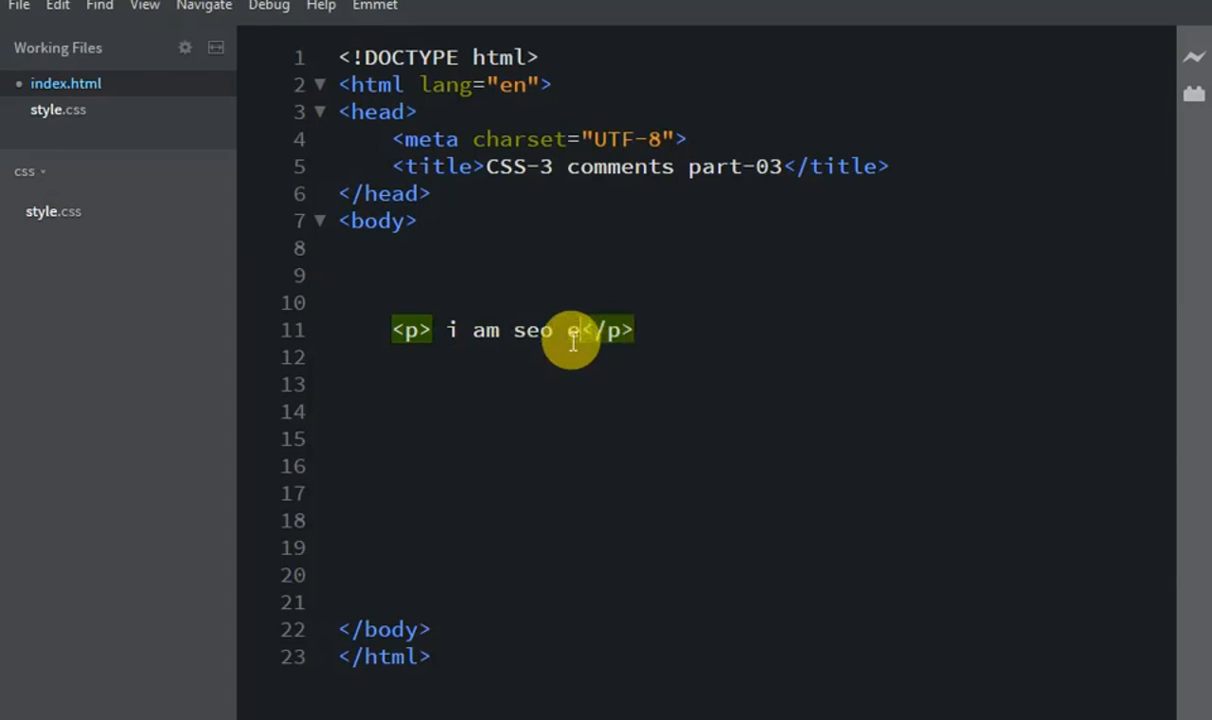
type("xpa")
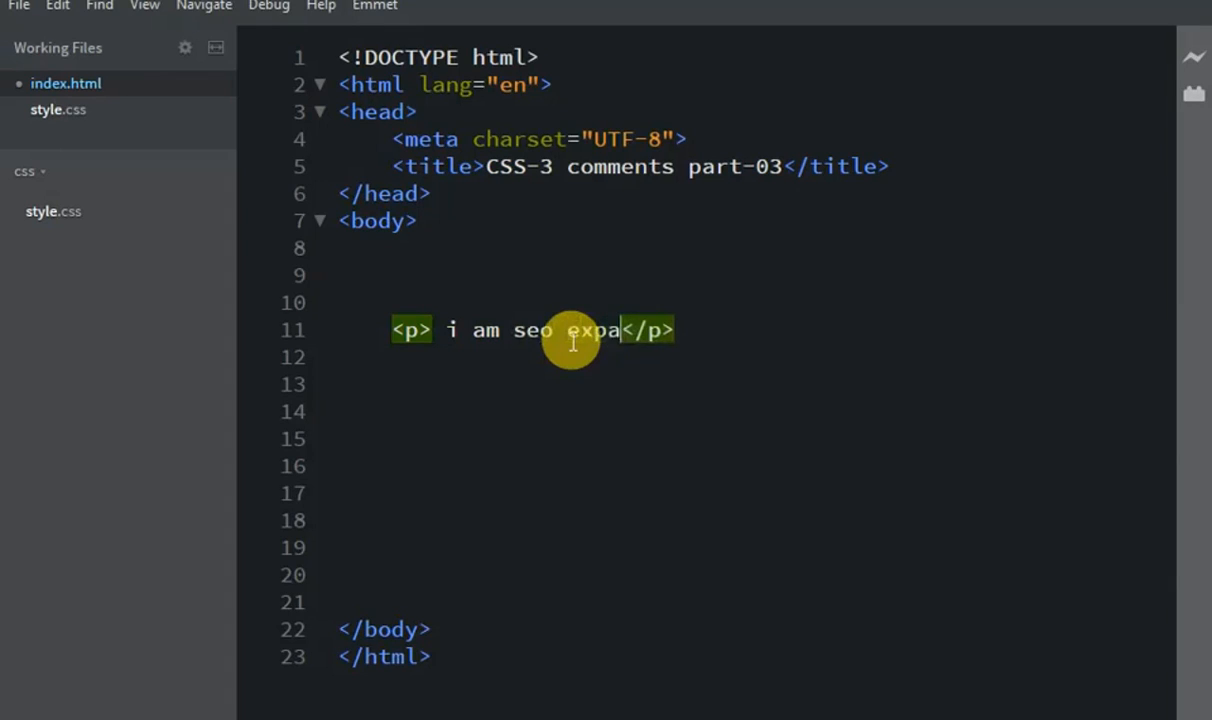
type("r")
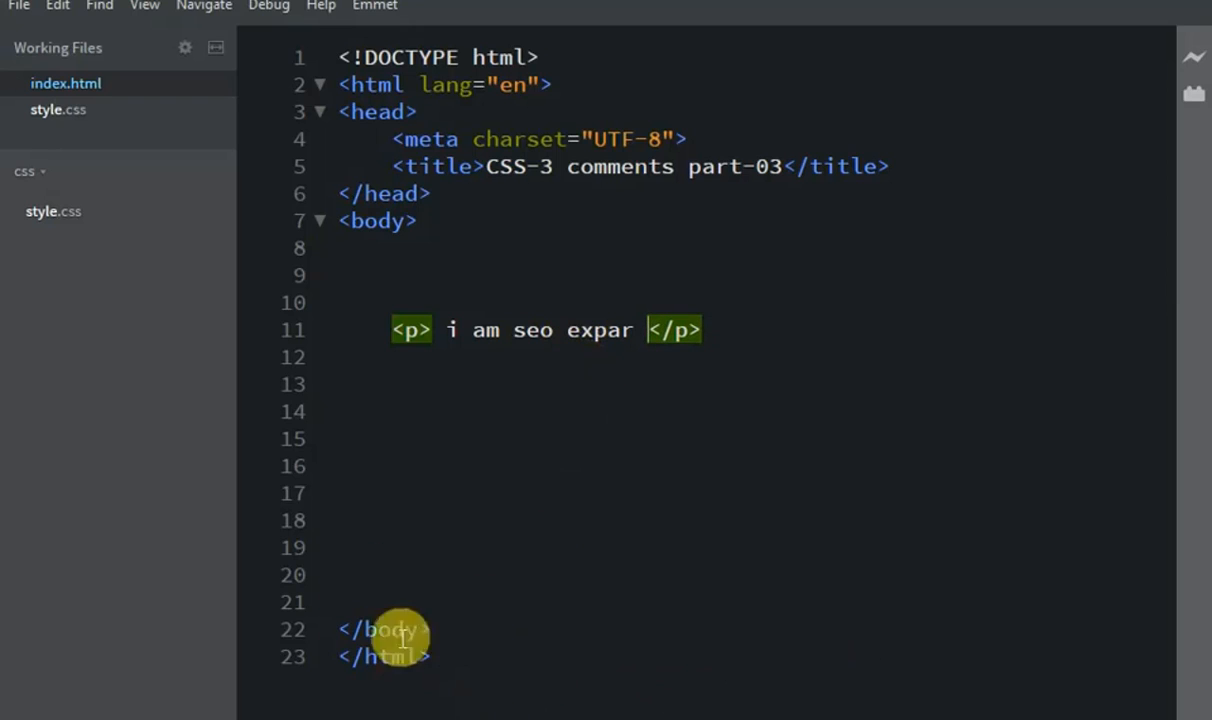
left_click(1193, 57)
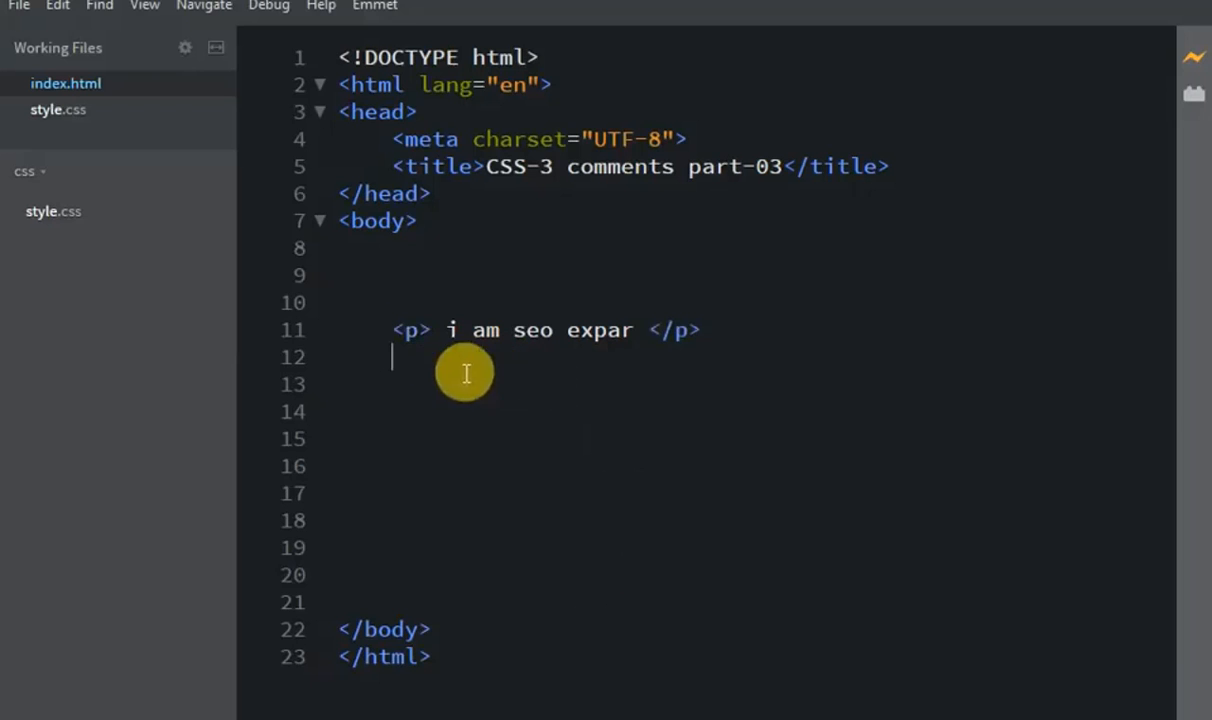
left_click(703, 330)
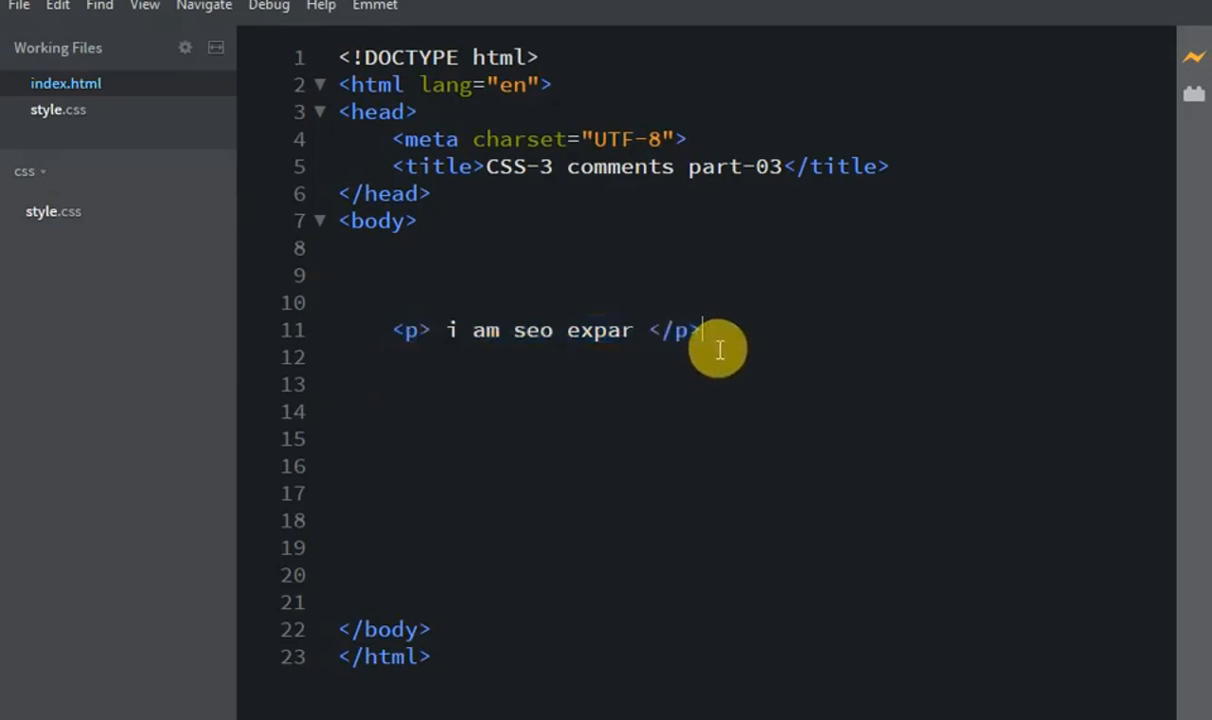
mouse_move(477, 303)
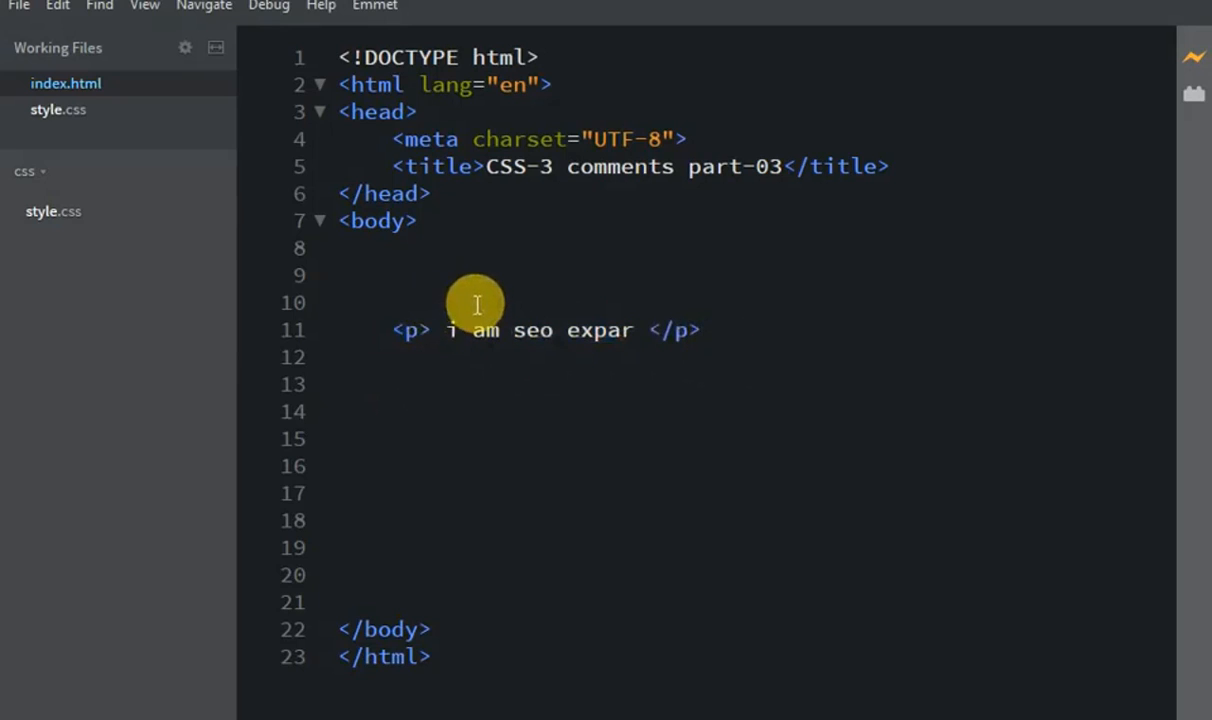
left_click(392, 302)
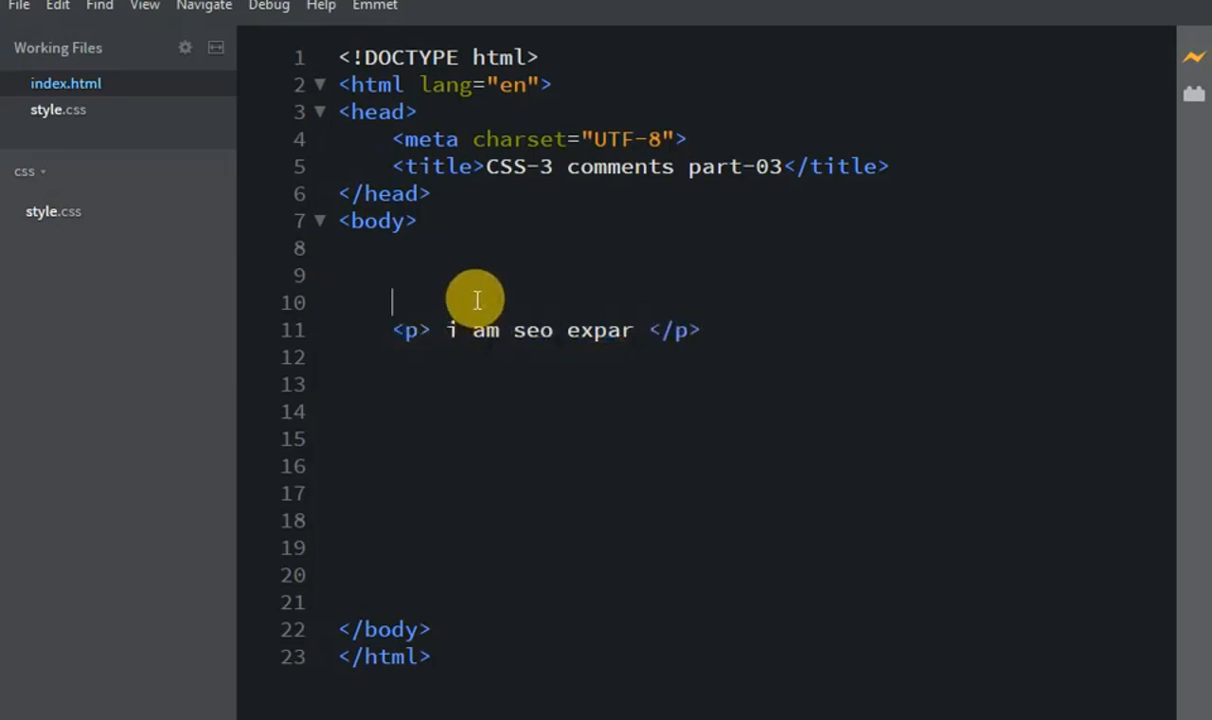
mouse_move(563, 166)
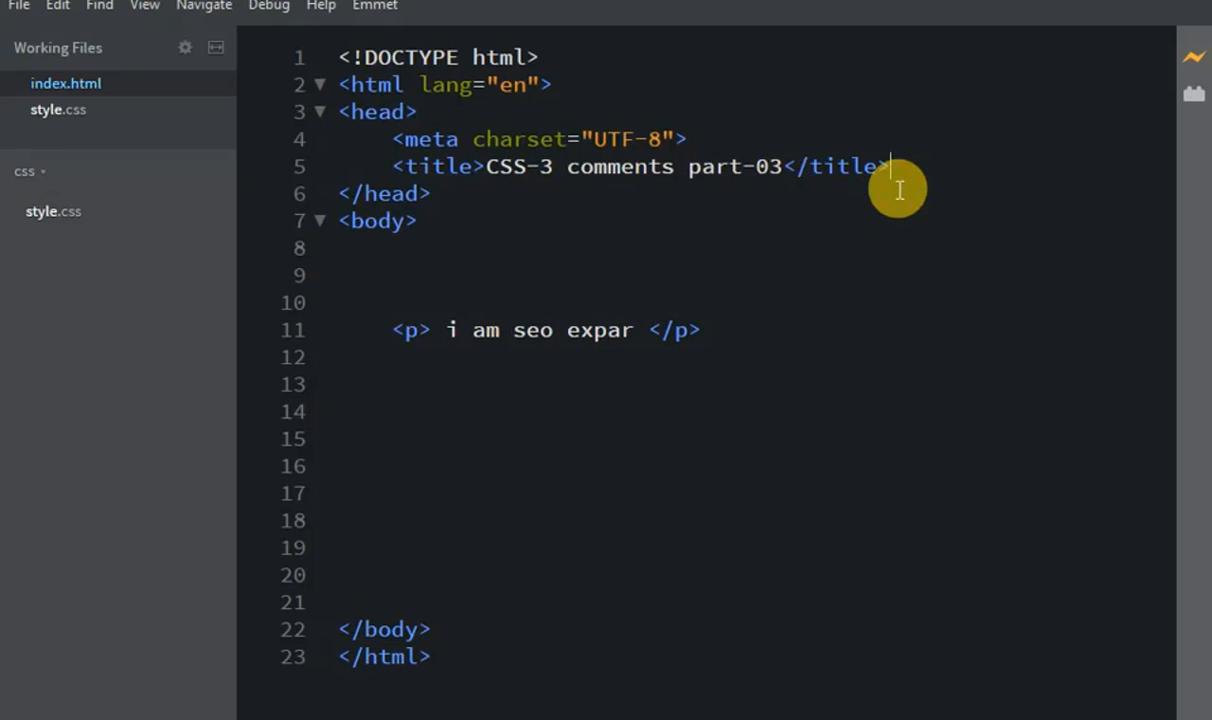
Add a link:css stylesheet line for css/style.css after the title
key("enter")
type("<link rel=\"stylesheet\" href=\"\">")
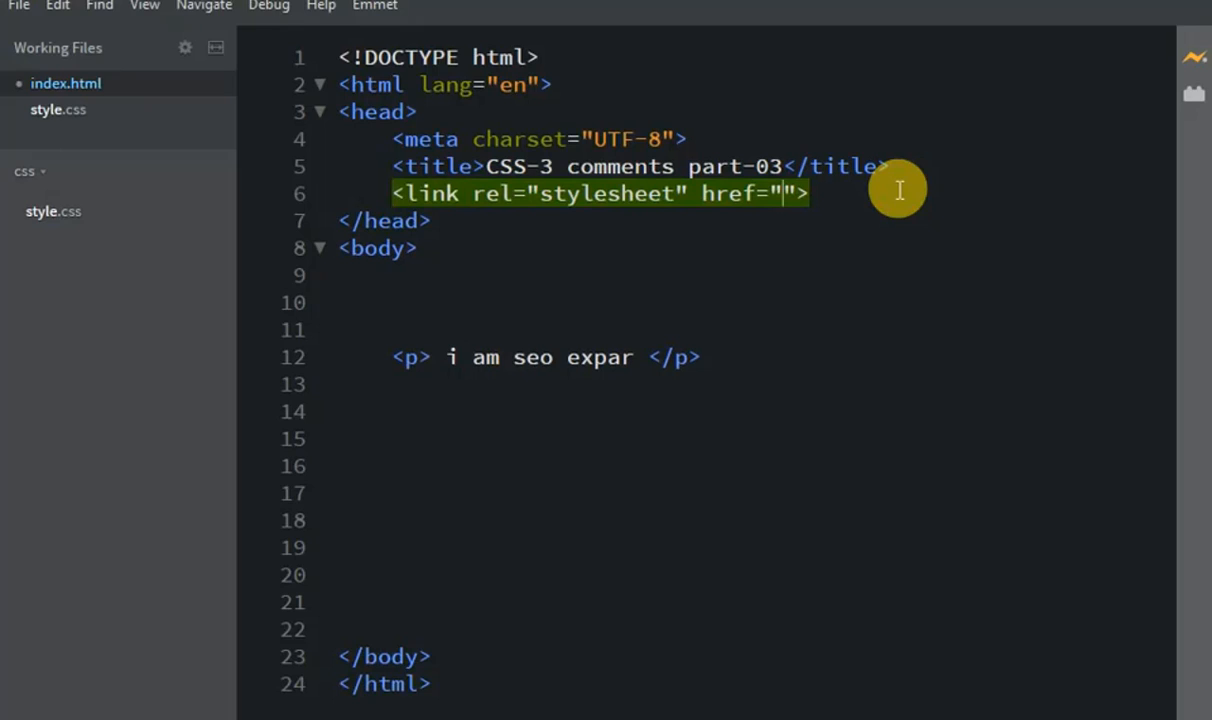
type("css/style.css")
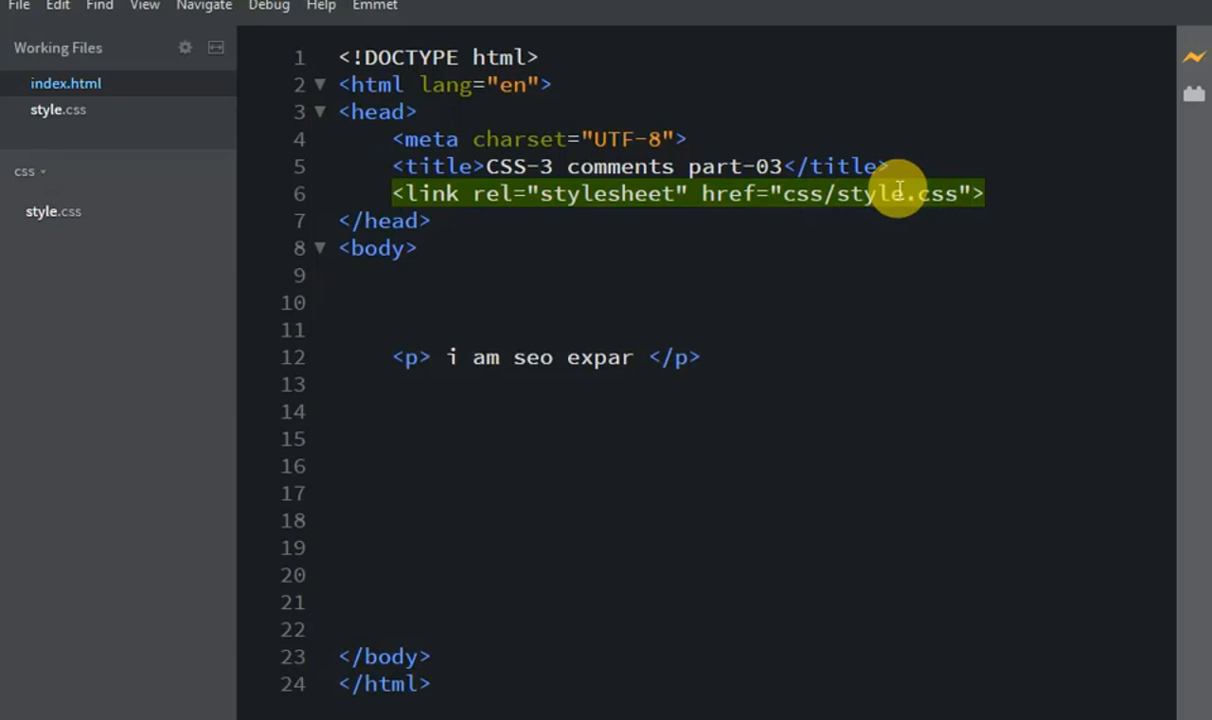
left_click(57, 109)
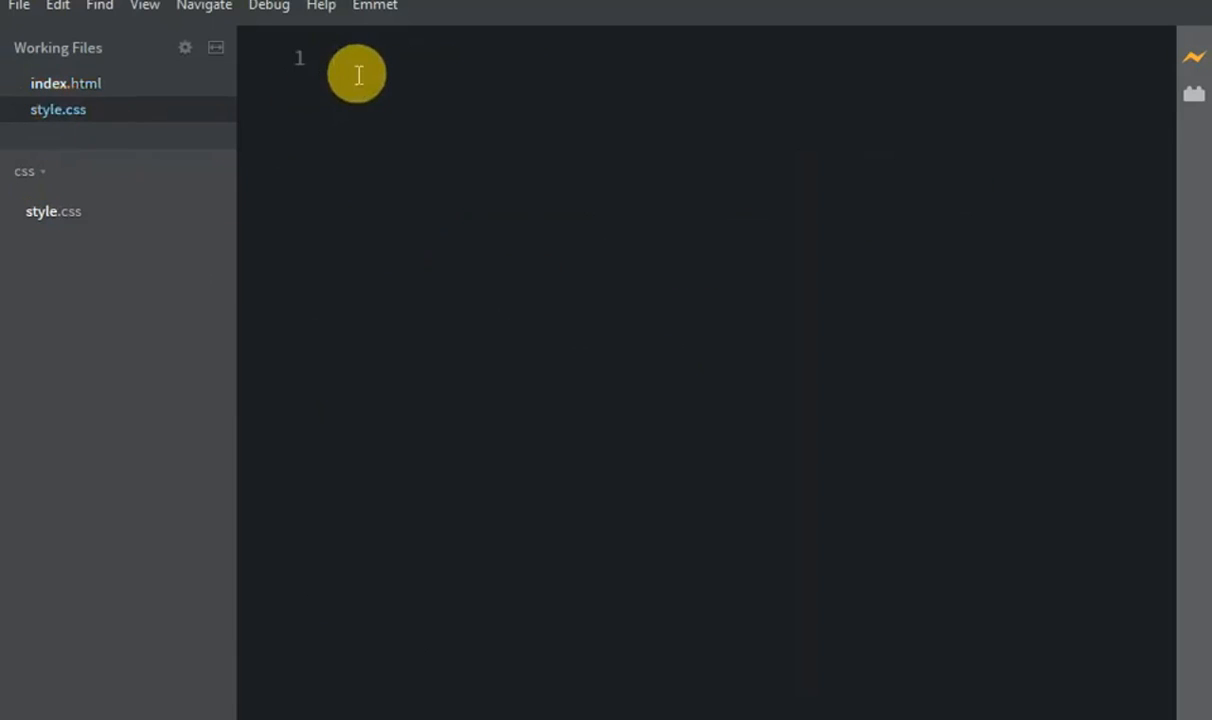
Write a p { } rule in style.css with a color declaration and font-size: 40px
type("p {")
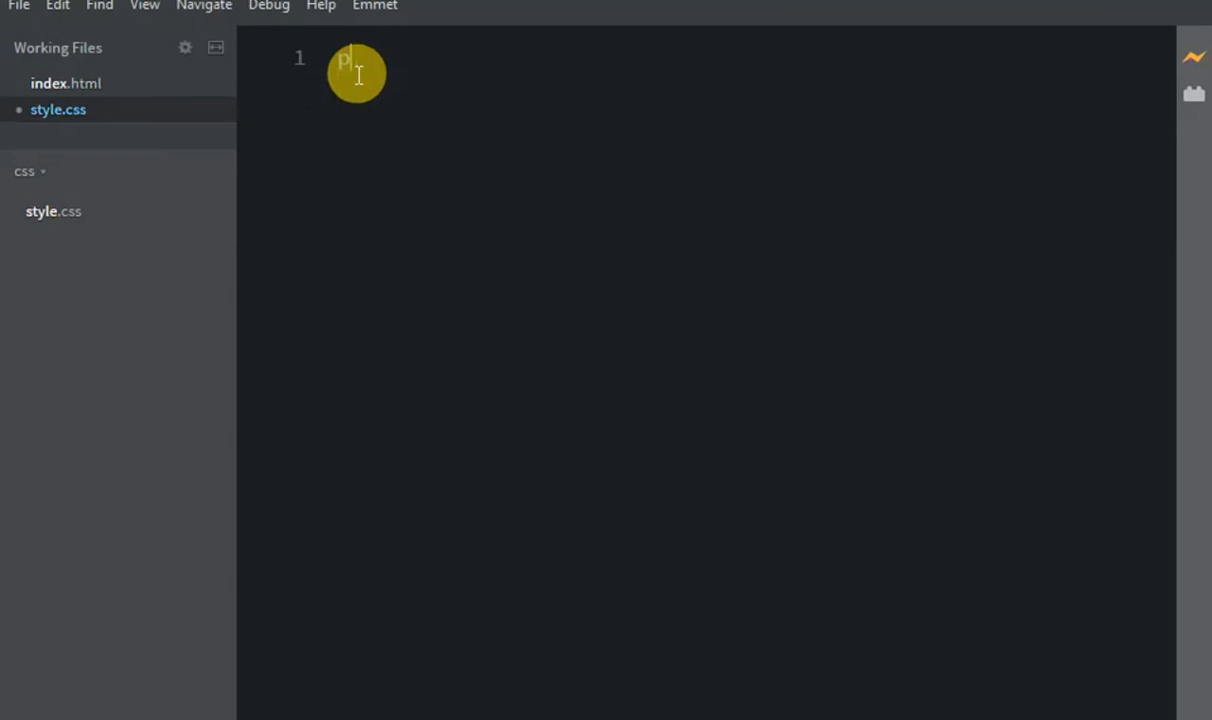
type("{}")
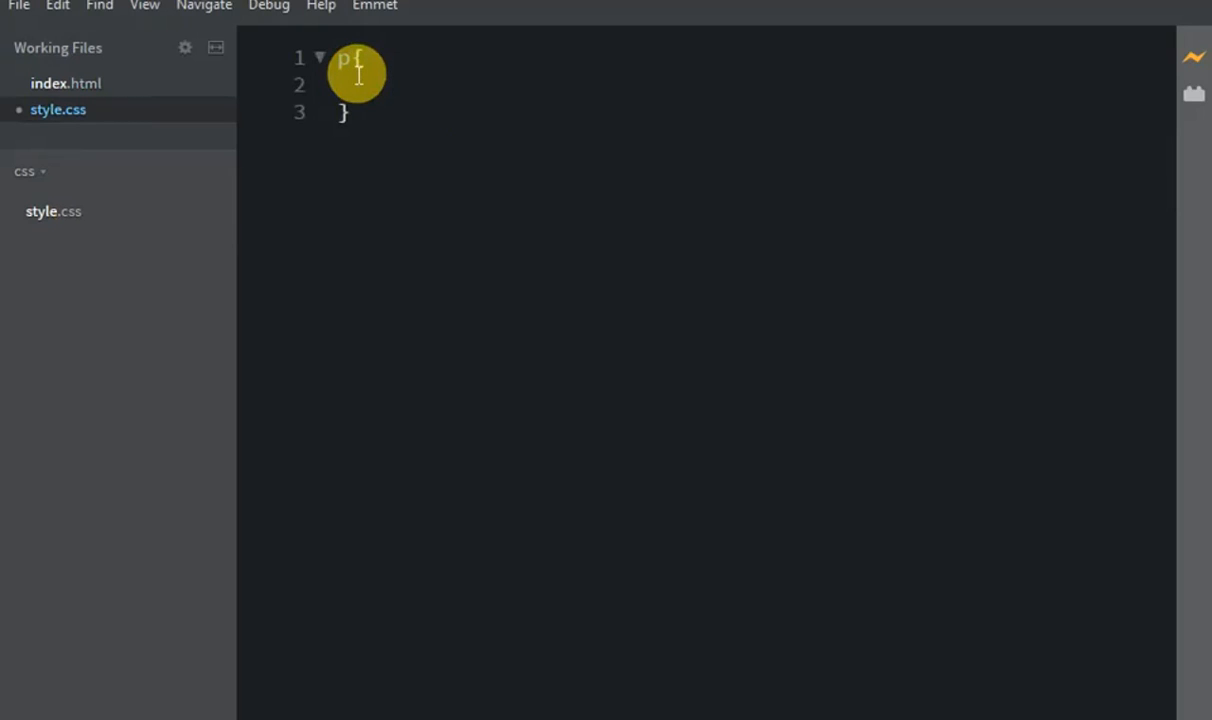
type("color:")
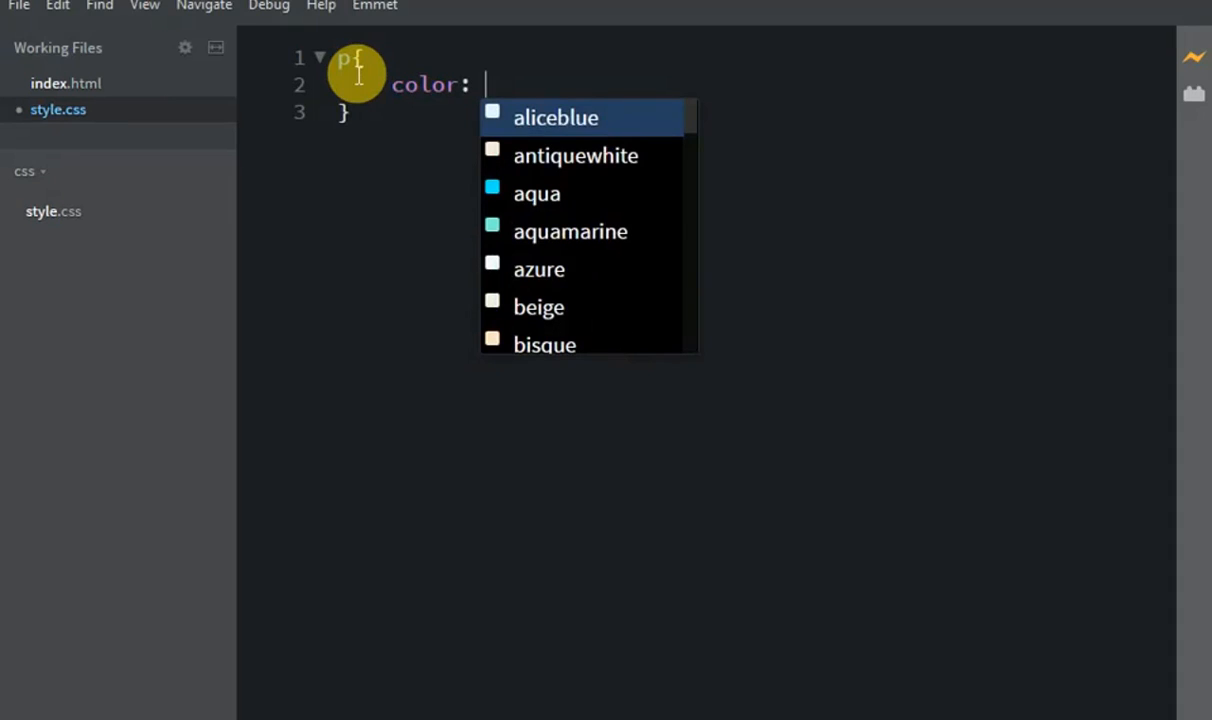
type("aqua;")
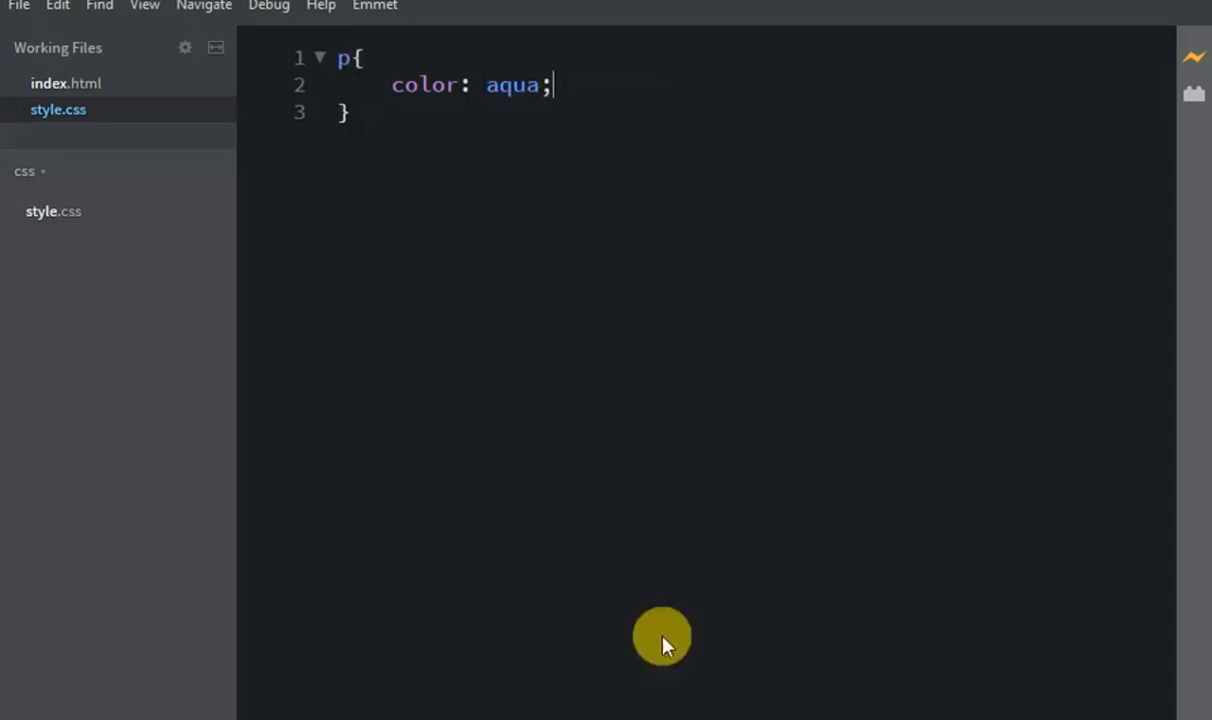
left_click(100, 28)
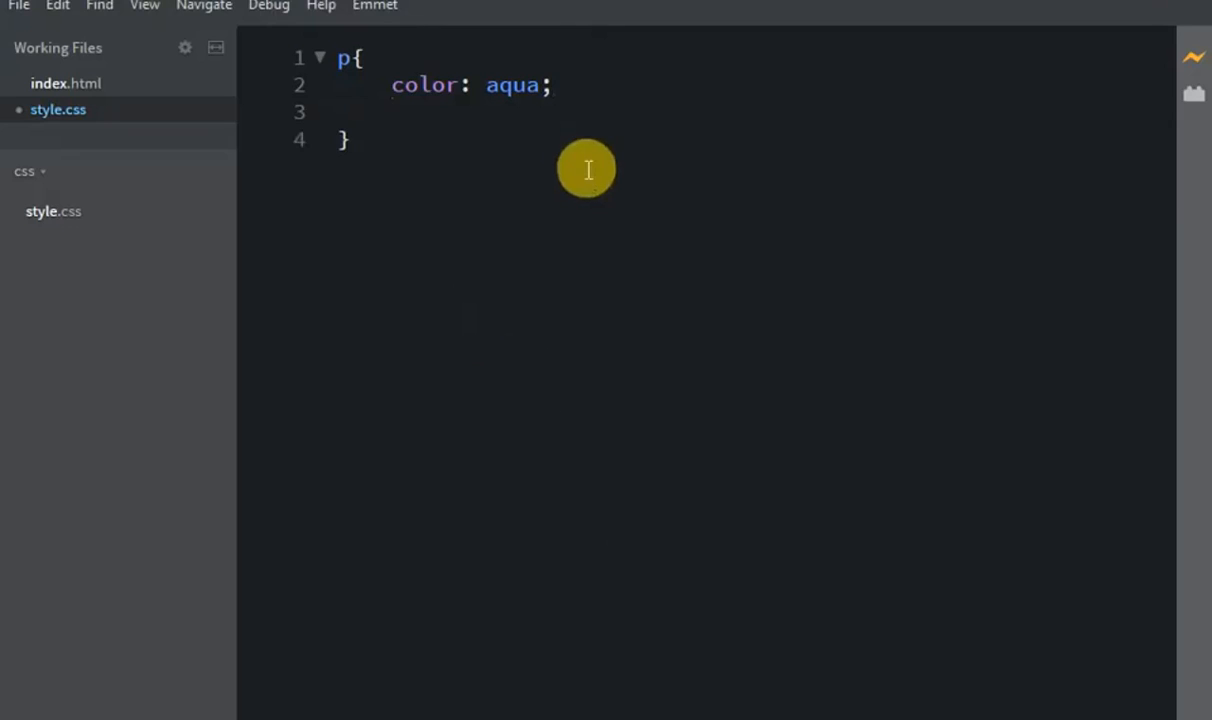
type("font")
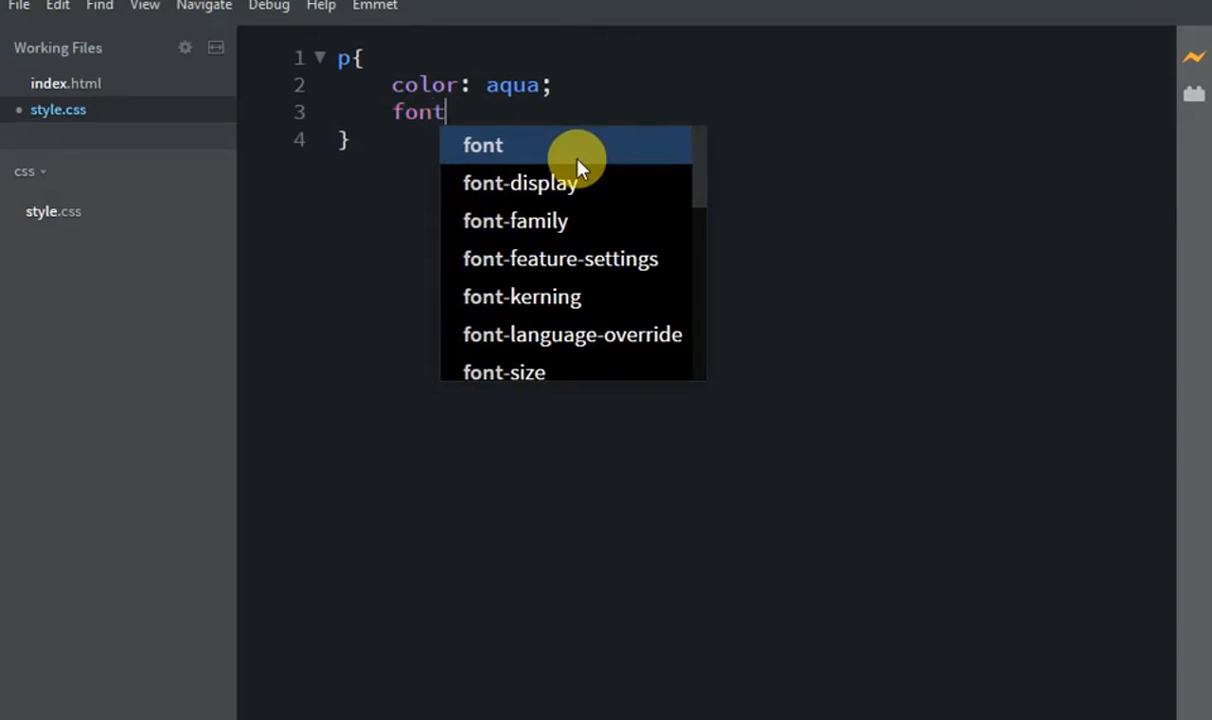
left_click(504, 371)
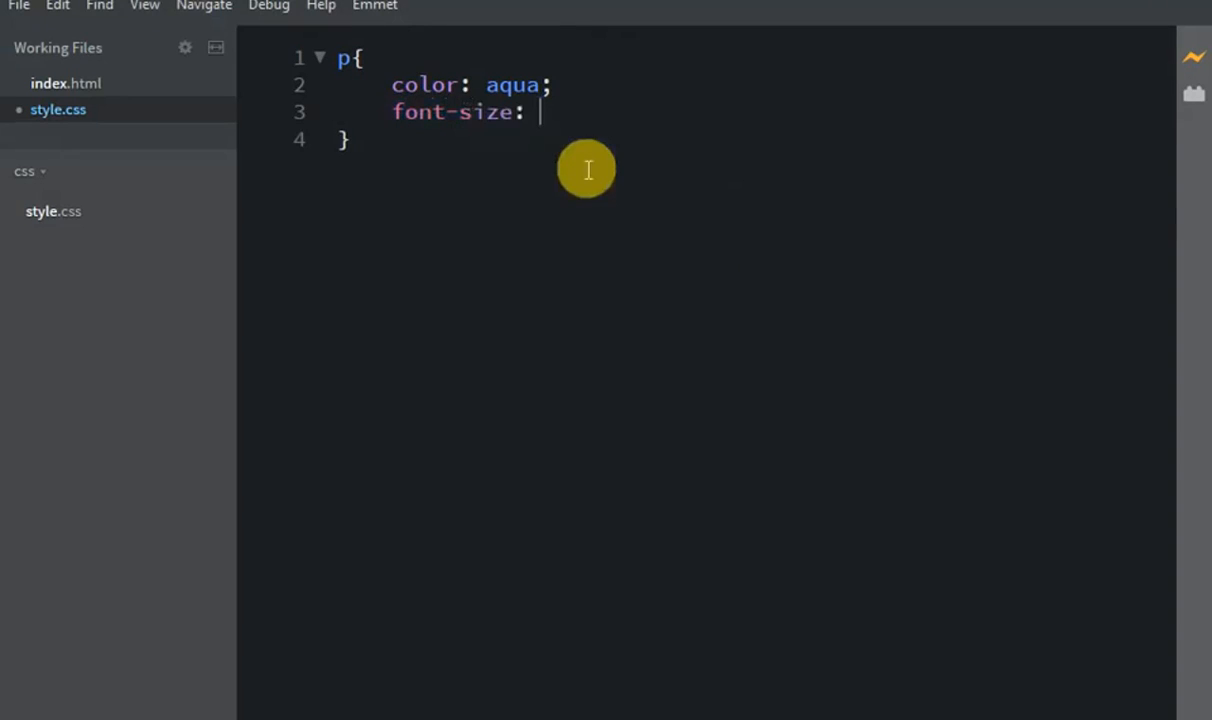
type("40")
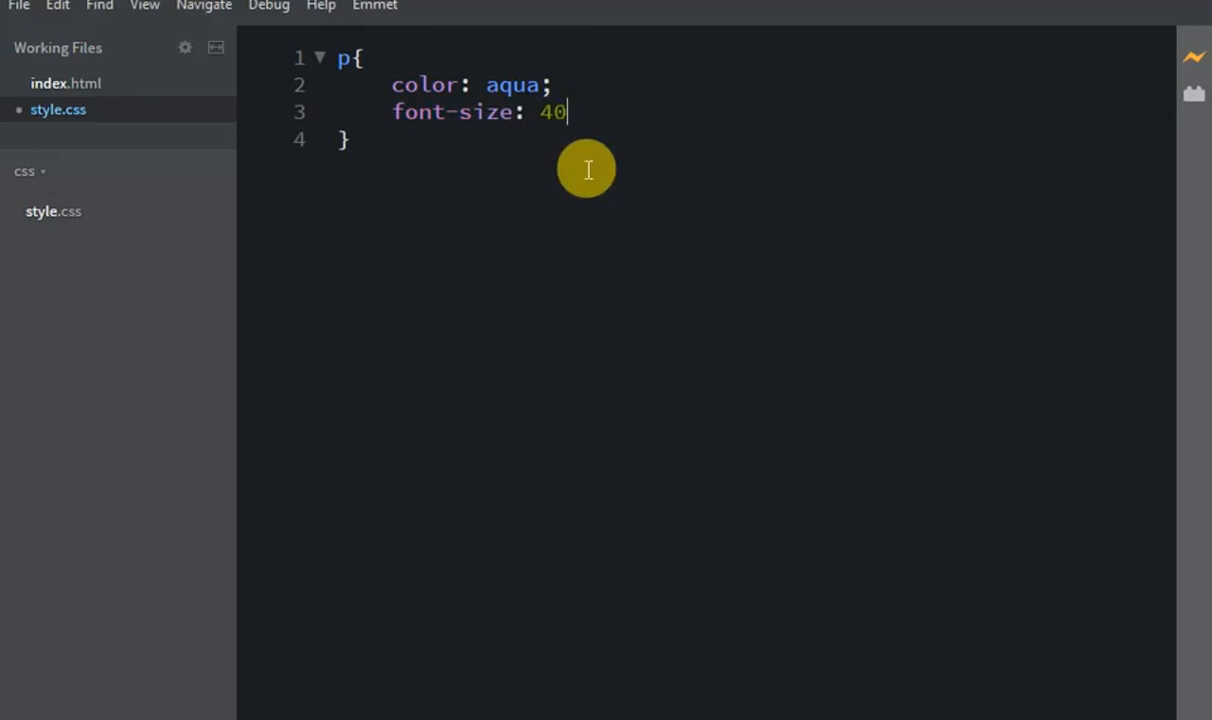
type("px;")
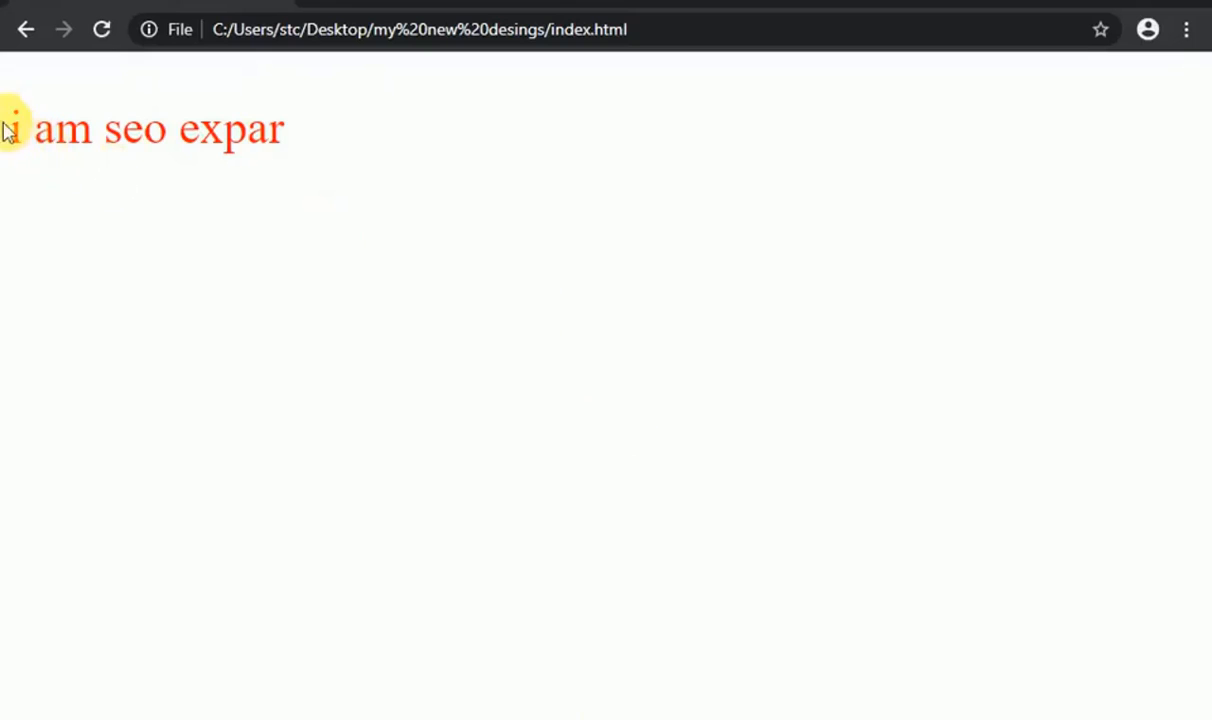
mouse_move(185, 131)
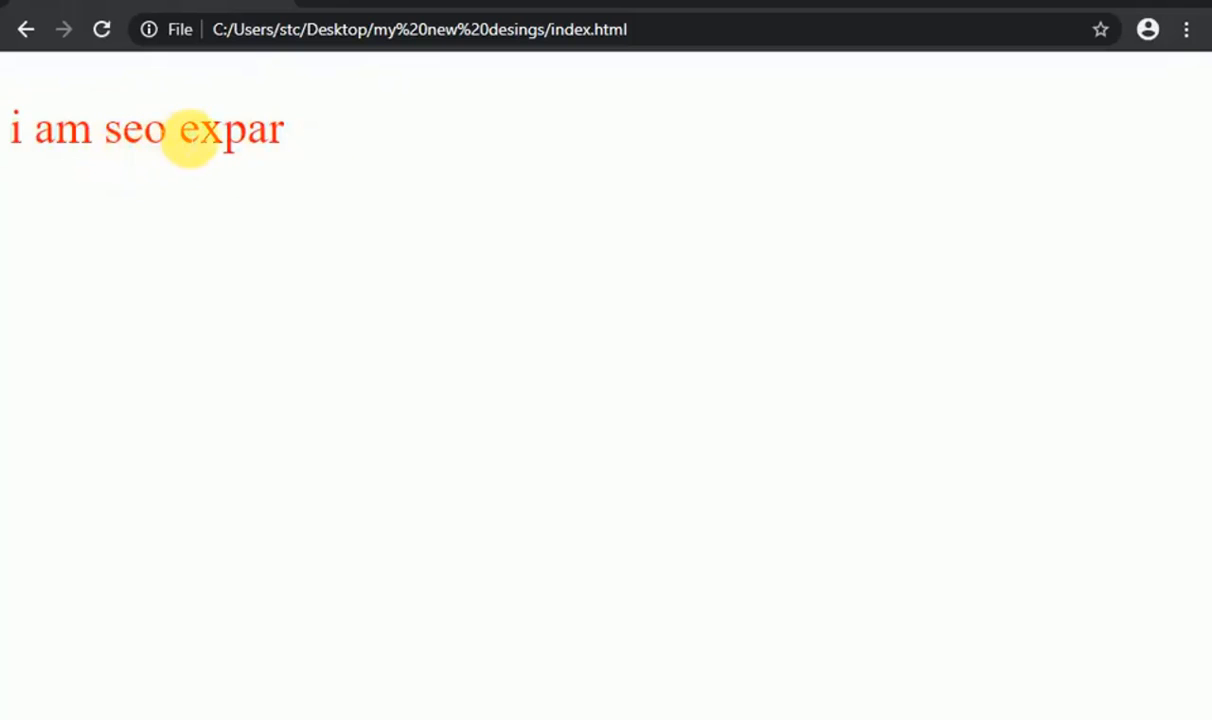
mouse_move(20, 140)
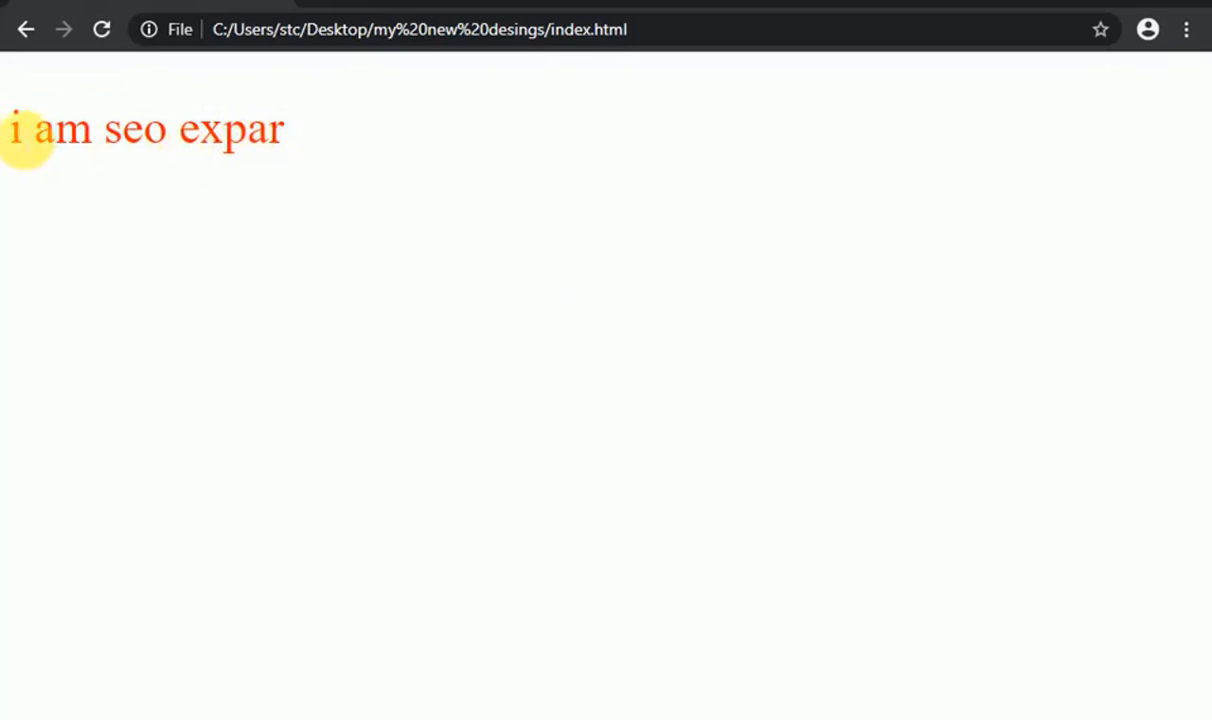
mouse_move(557, 655)
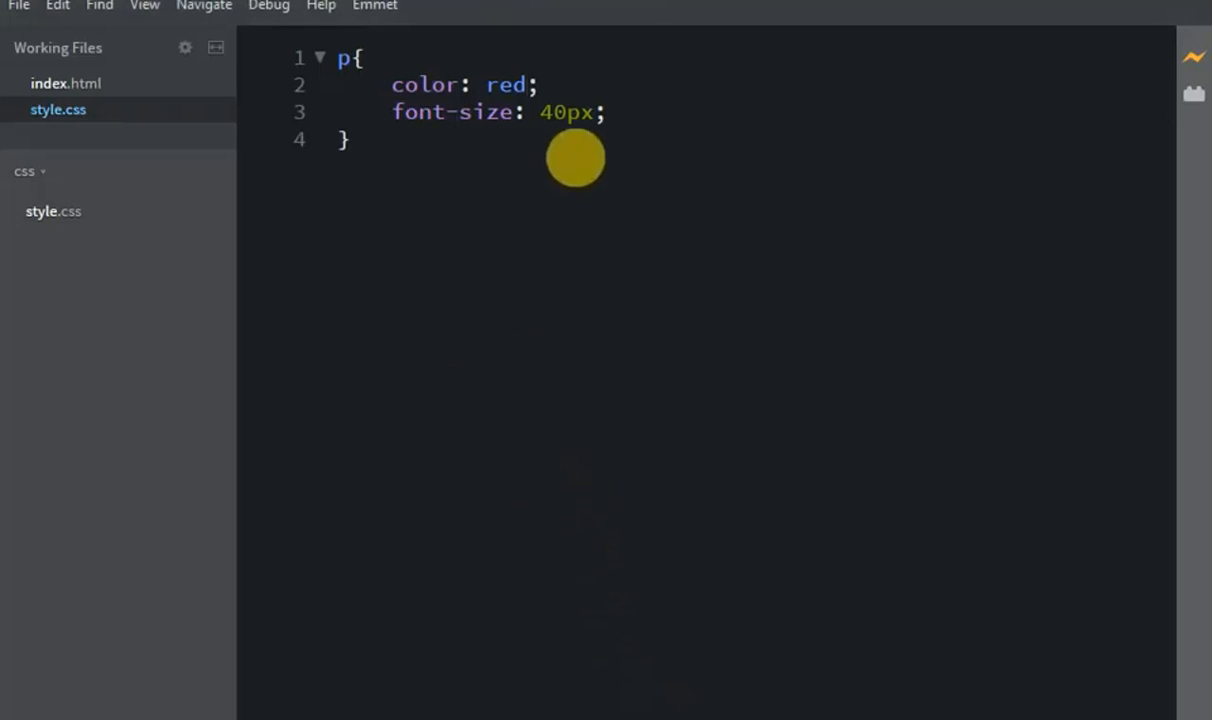
Add the comment /* sen text color to red */ after color: red; on line 2
left_click(542, 84)
type(" /")
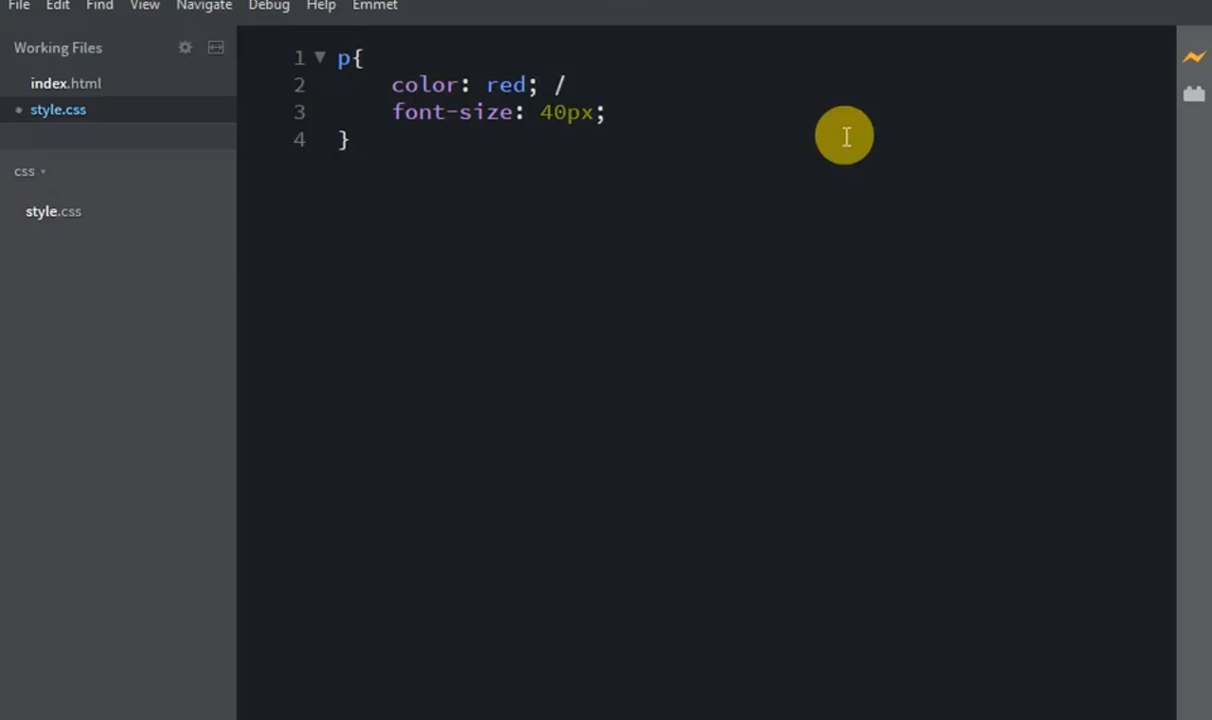
type("*")
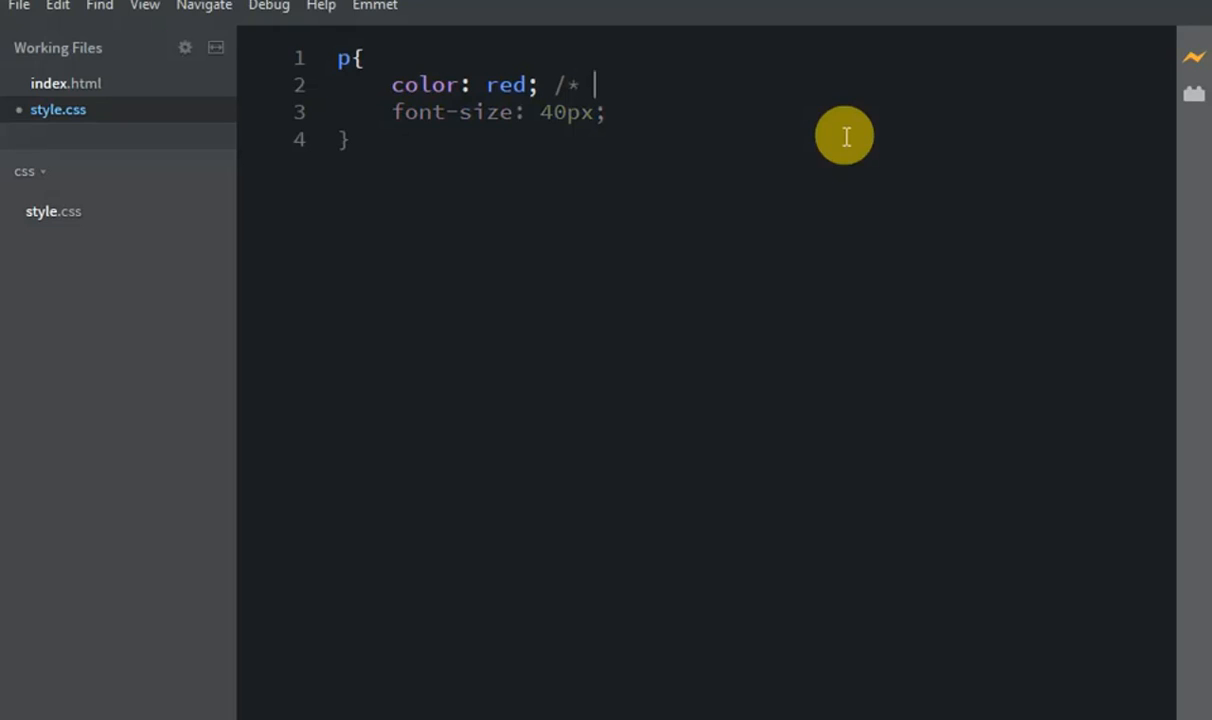
type("sen ate")
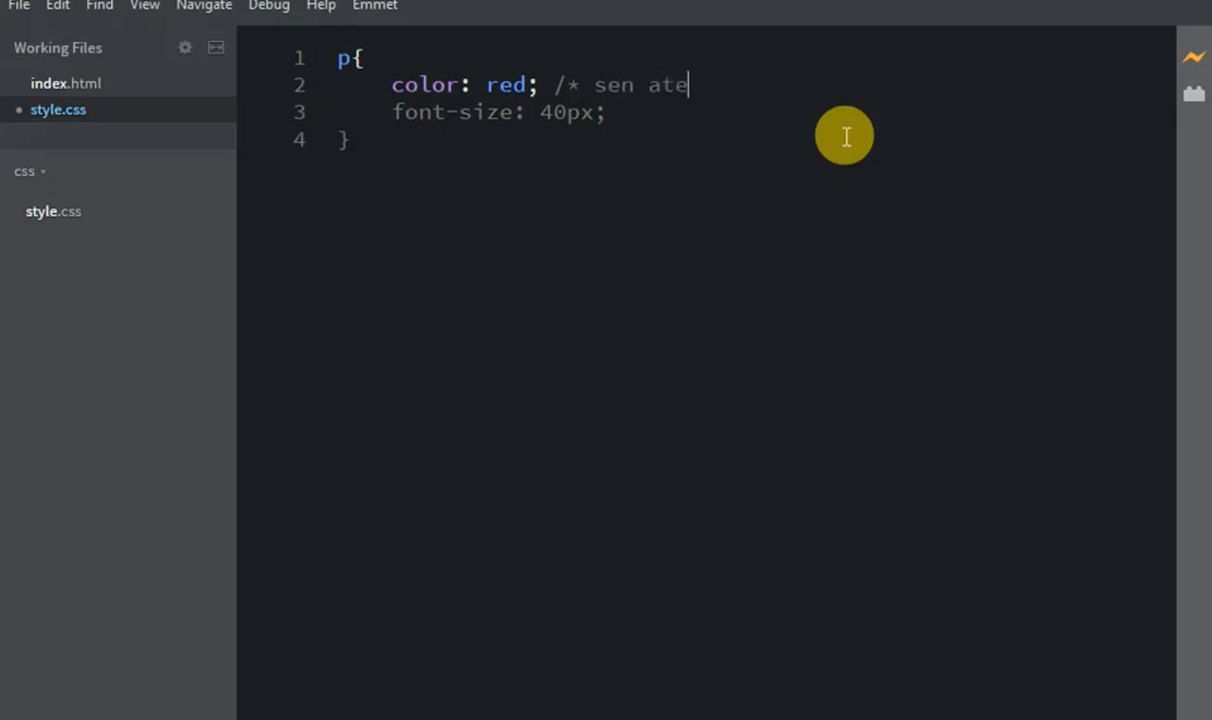
key("Backspace")
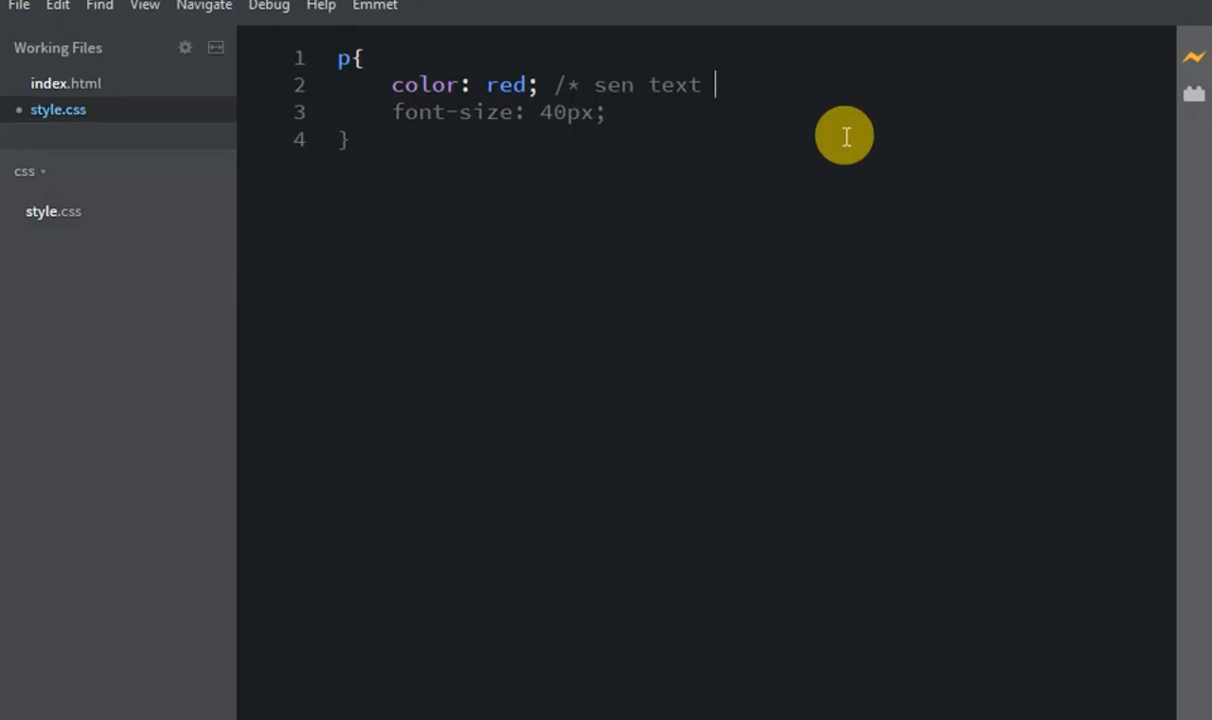
type("color to")
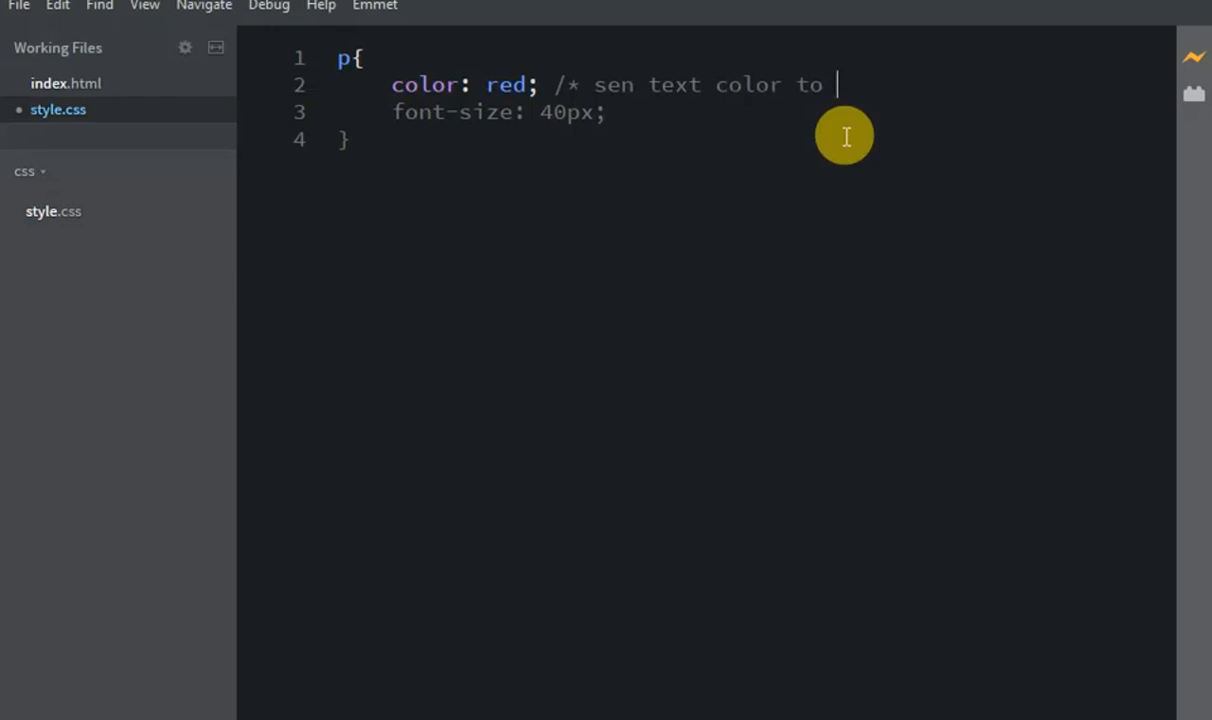
type("erd")
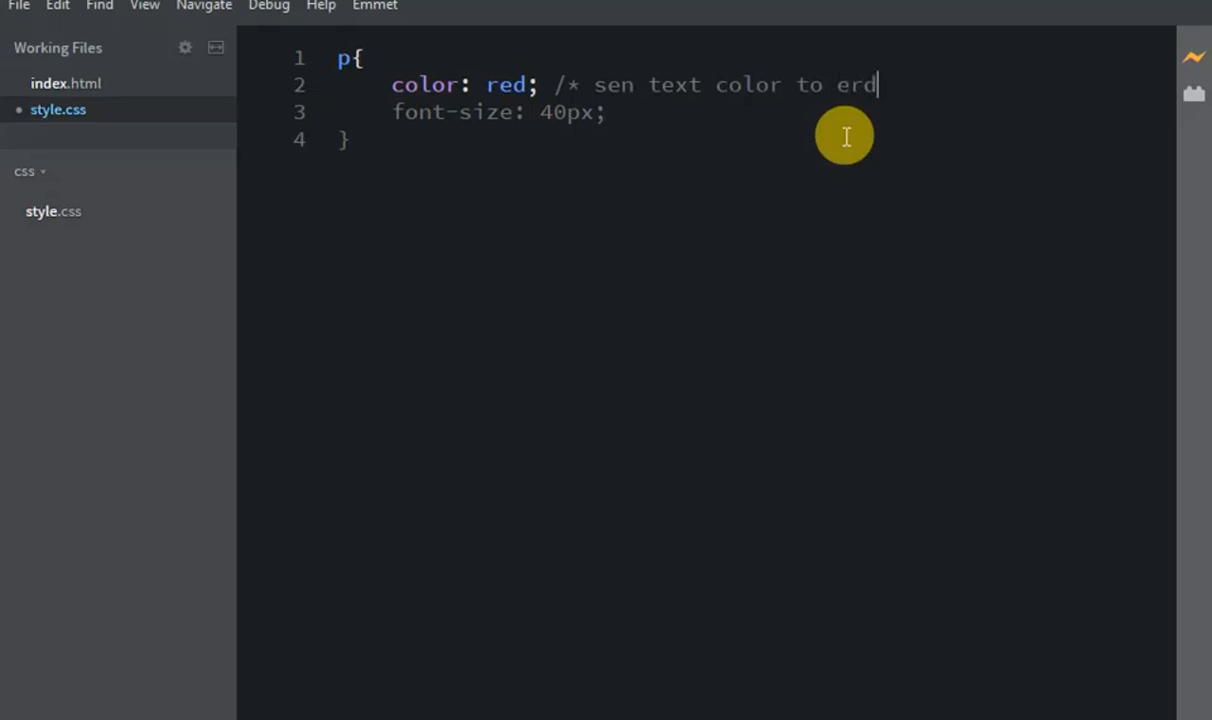
type("red")
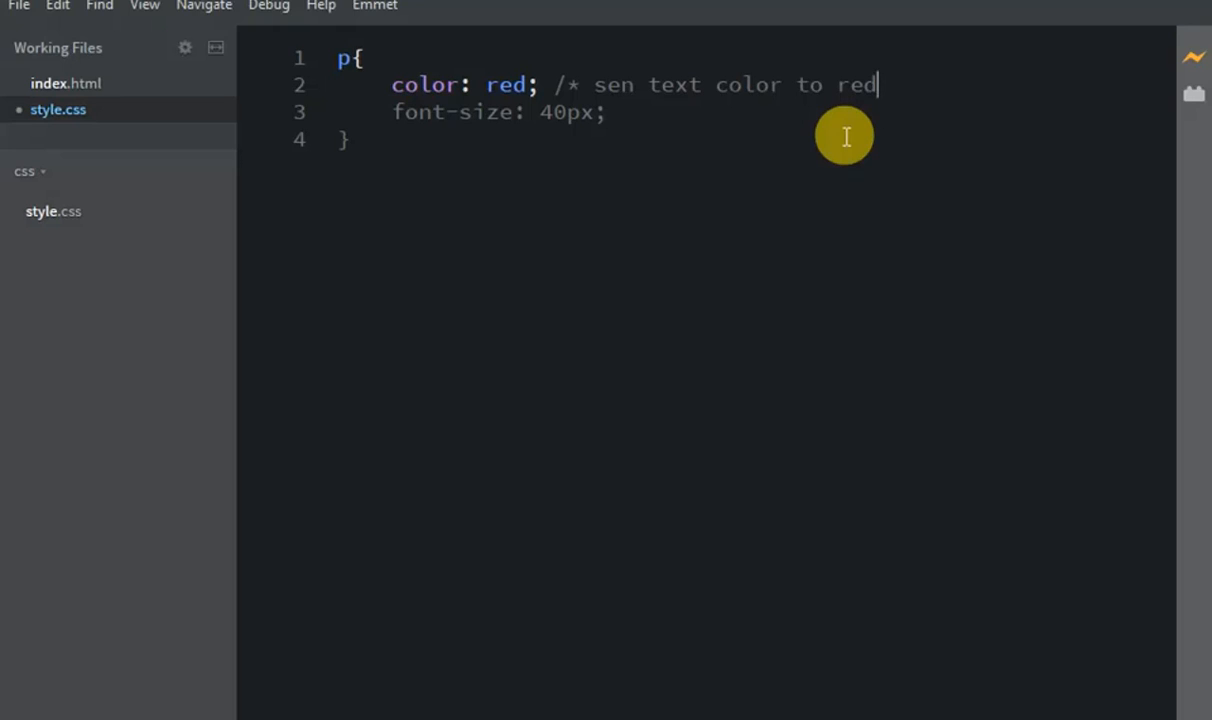
type("*")
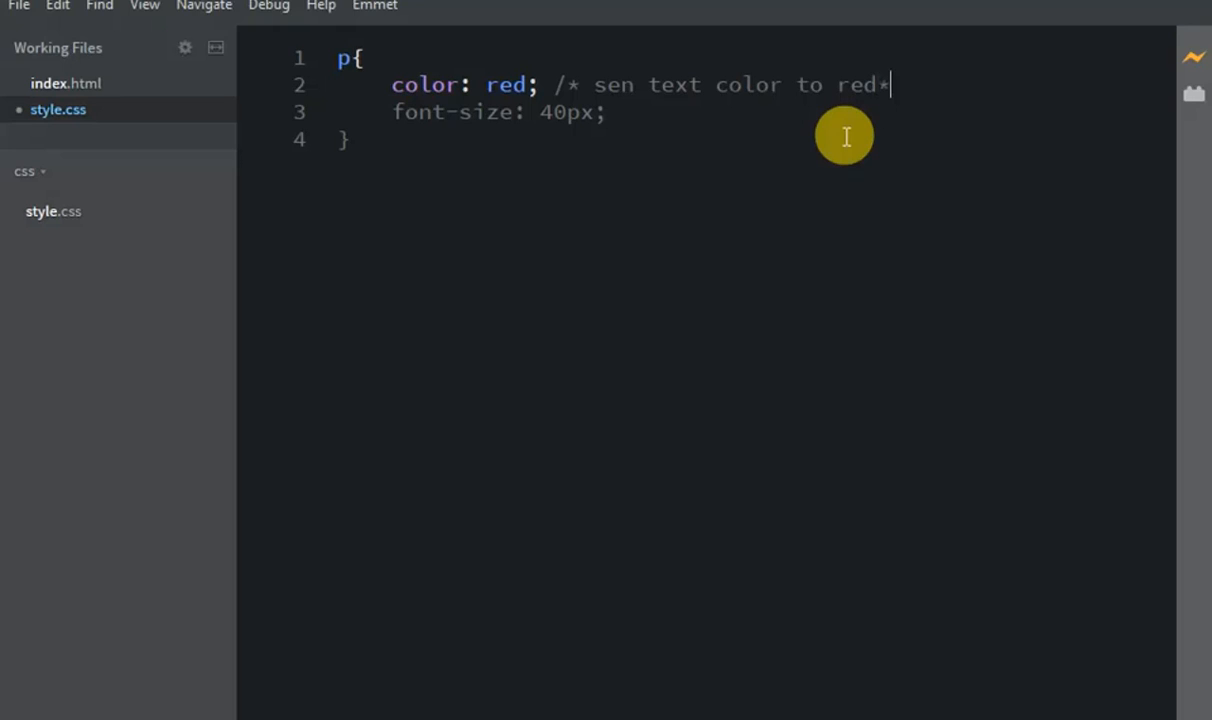
type("/")
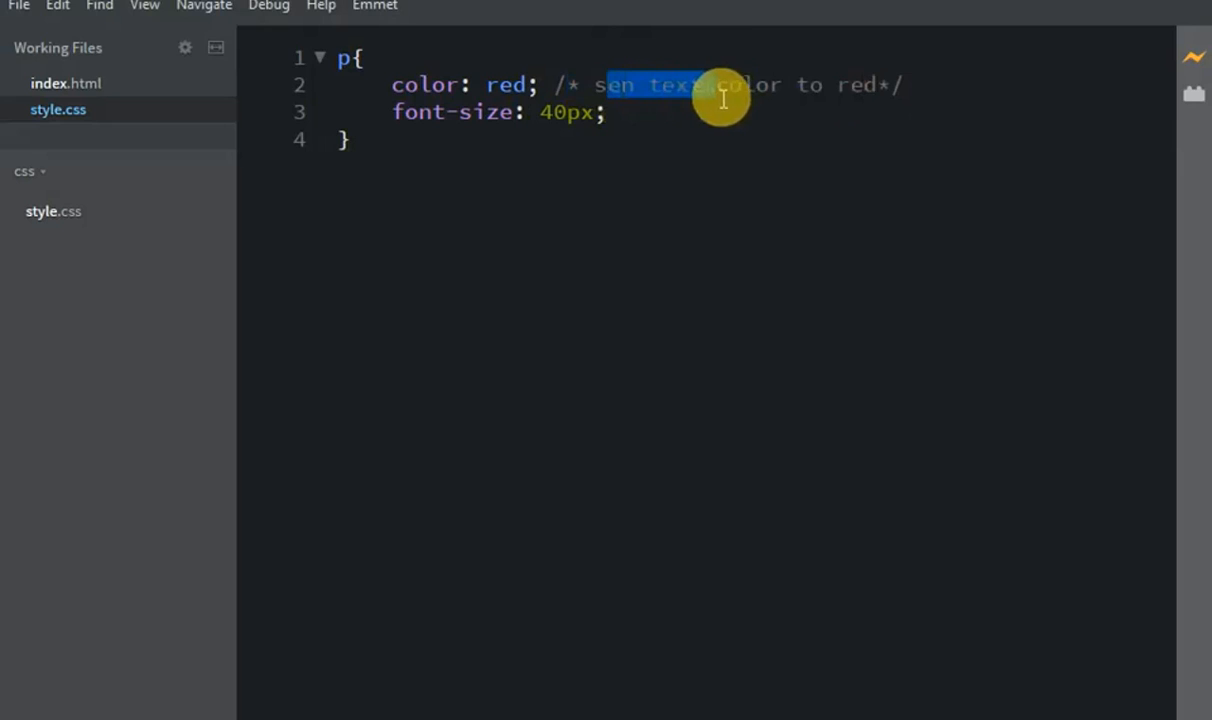
Clear the partial selection in the saved style.css comment
left_click(845, 84)
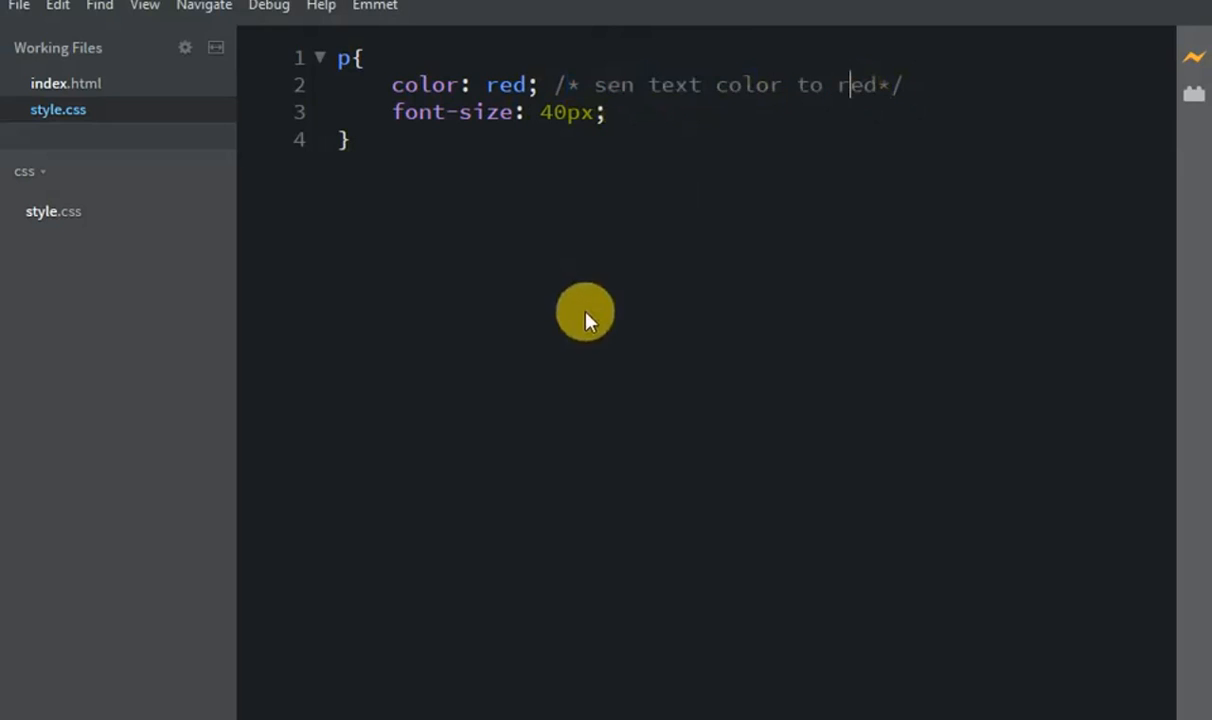
mouse_move(595, 175)
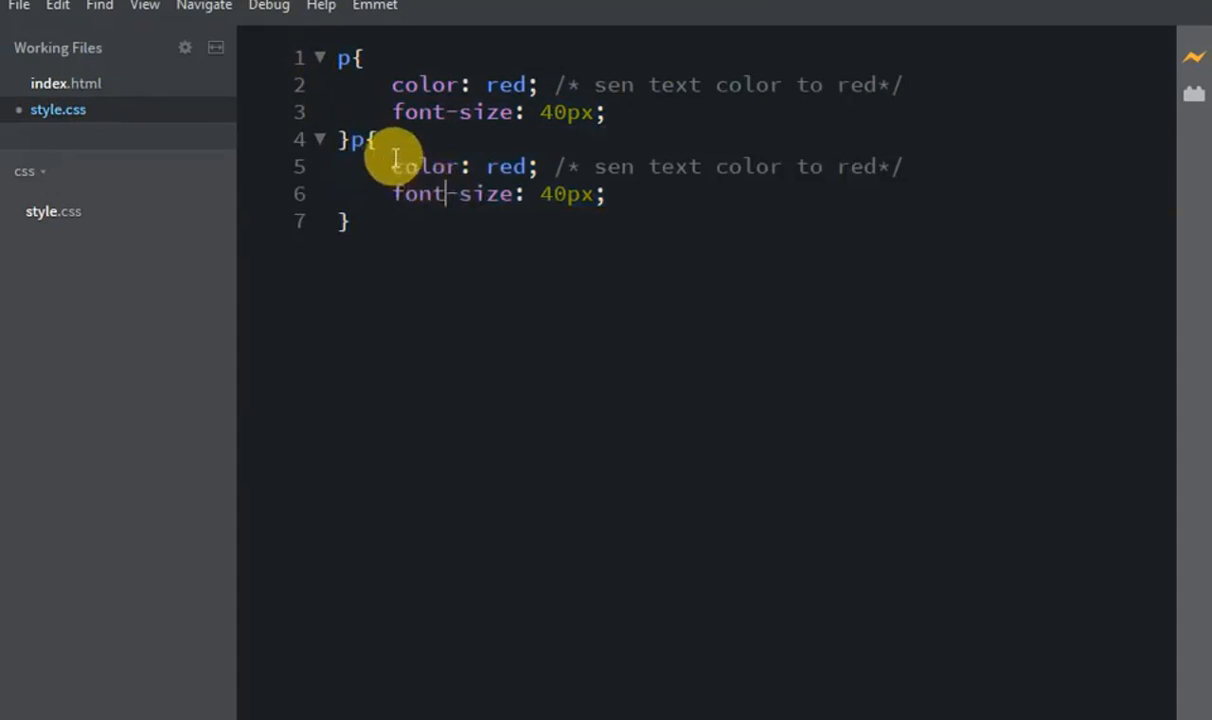
mouse_move(655, 118)
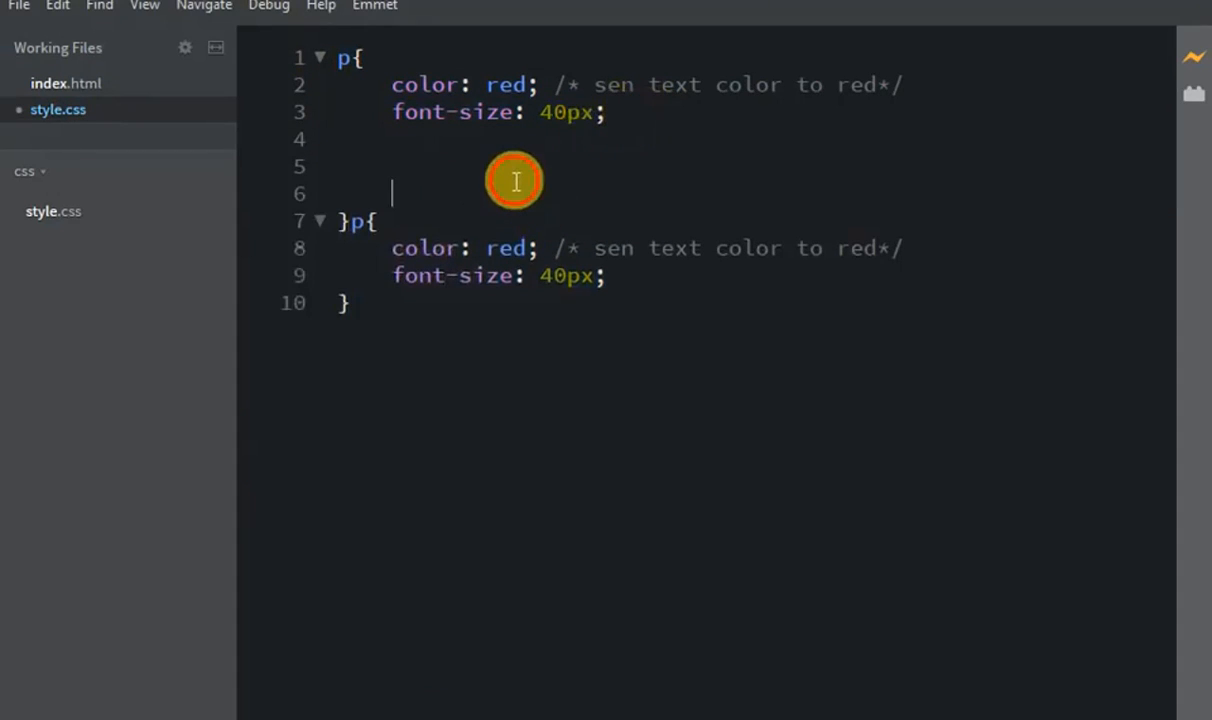
Type a /*---text---*/ divider comment between the two p rules
type("/")
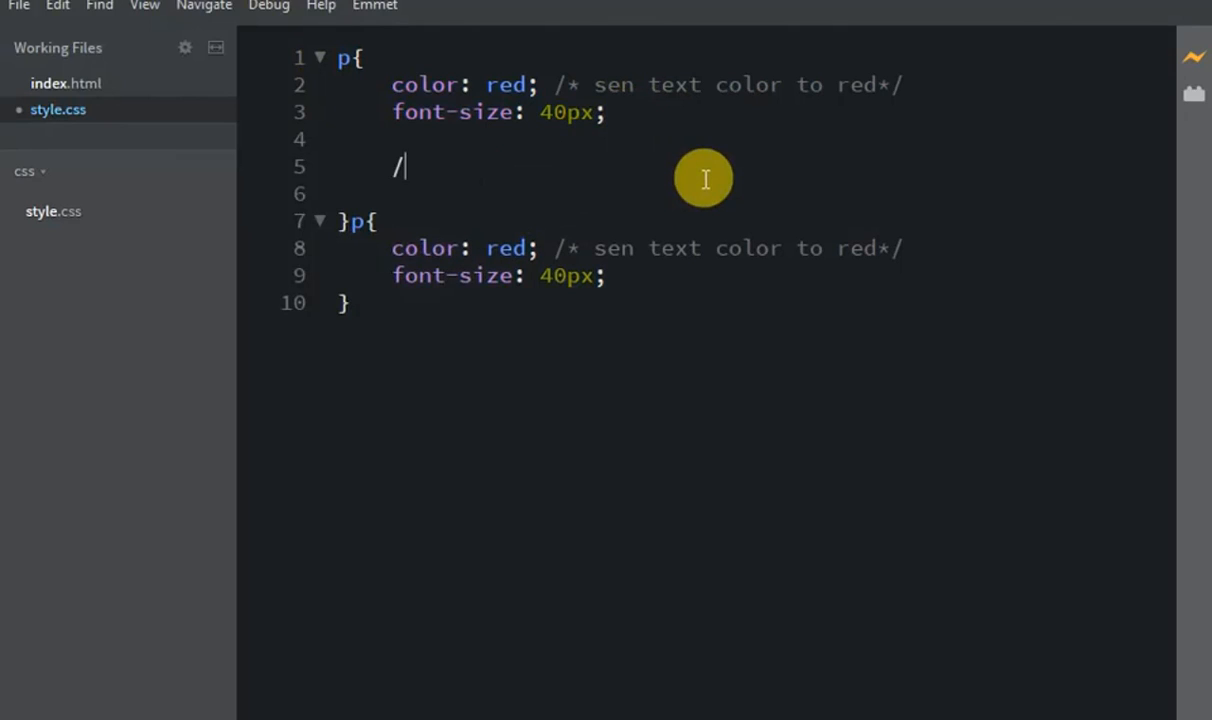
type("**")
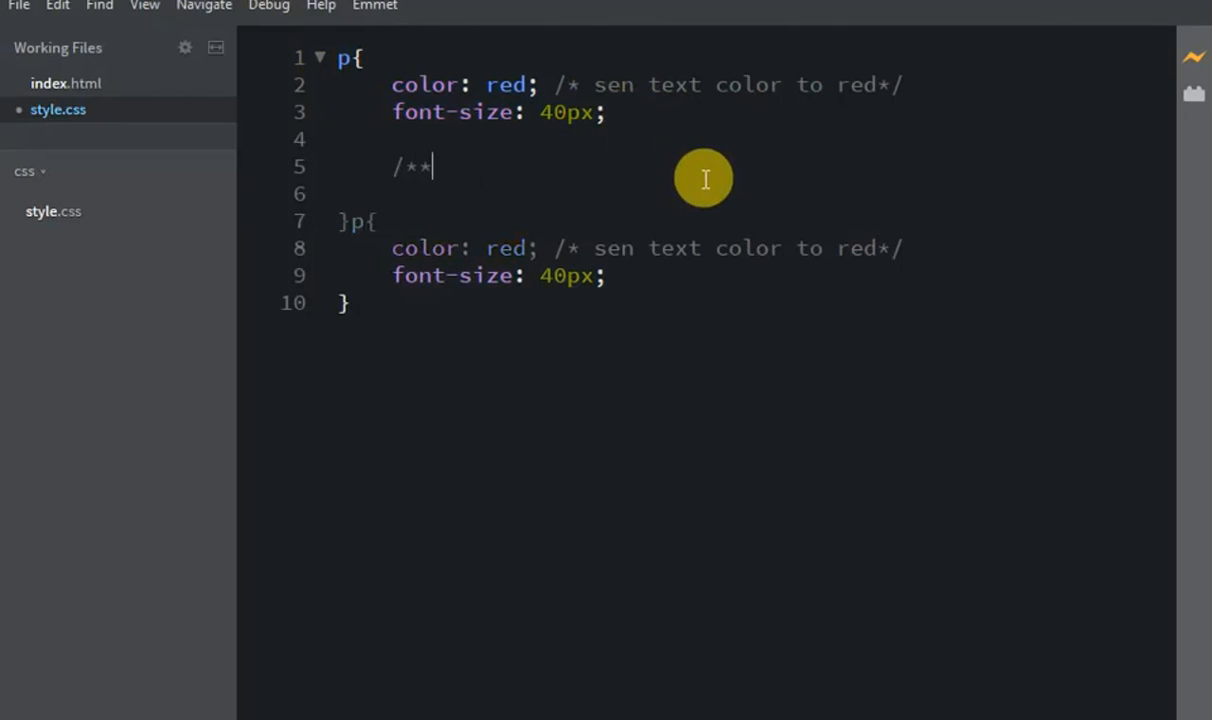
type("/")
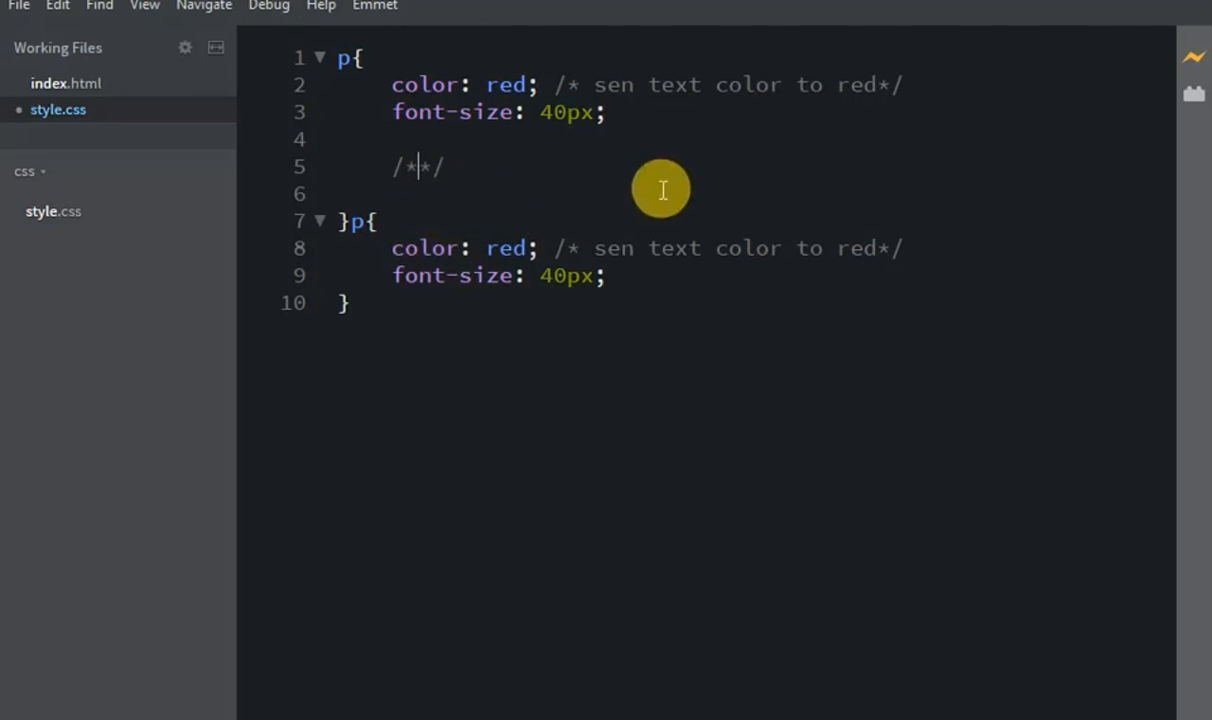
type("------")
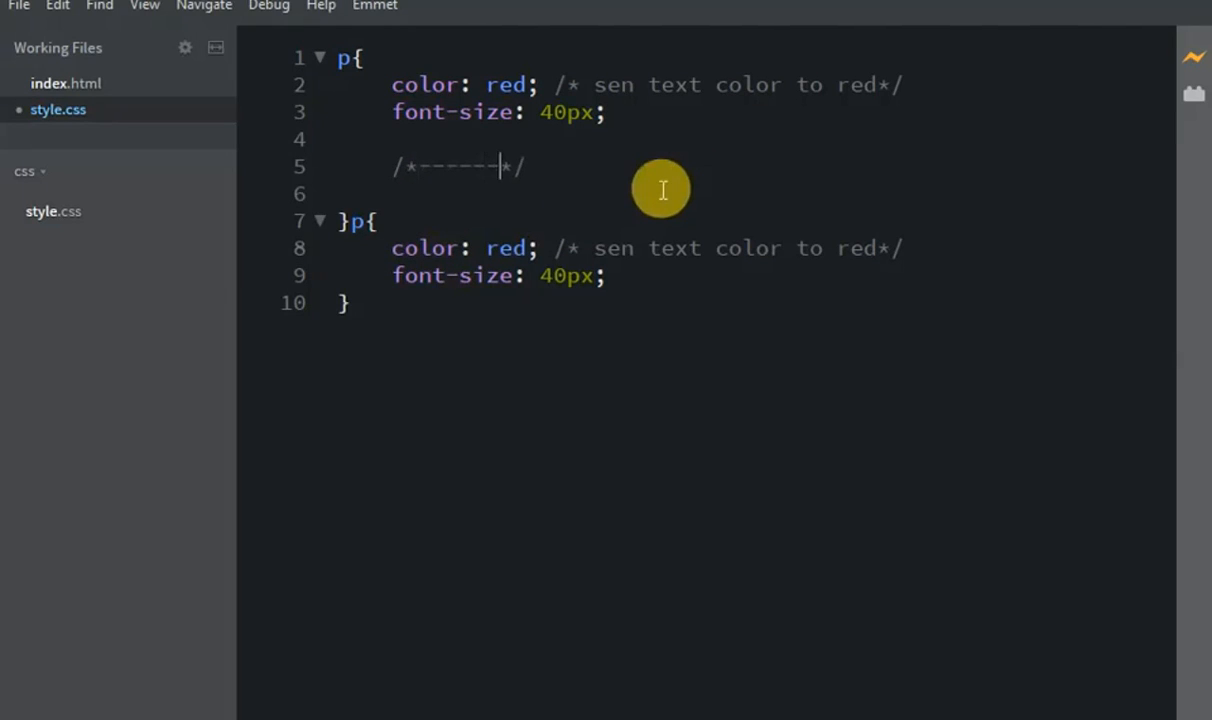
key("Backspace")
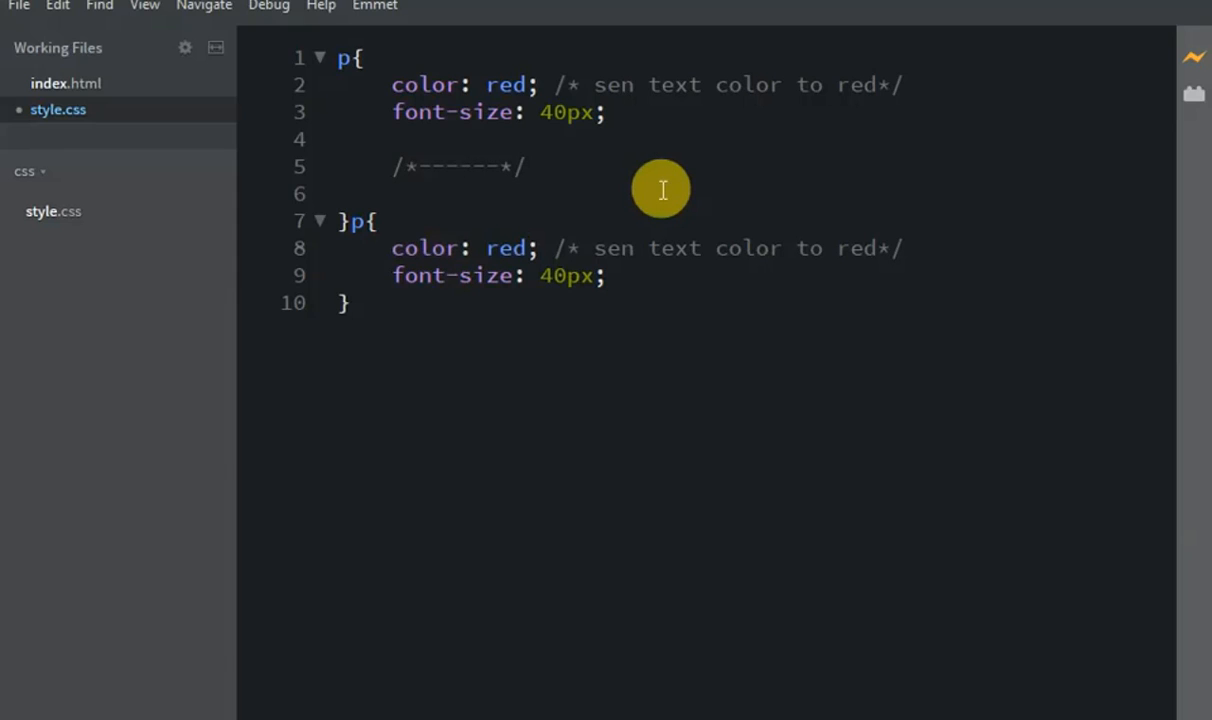
type("text")
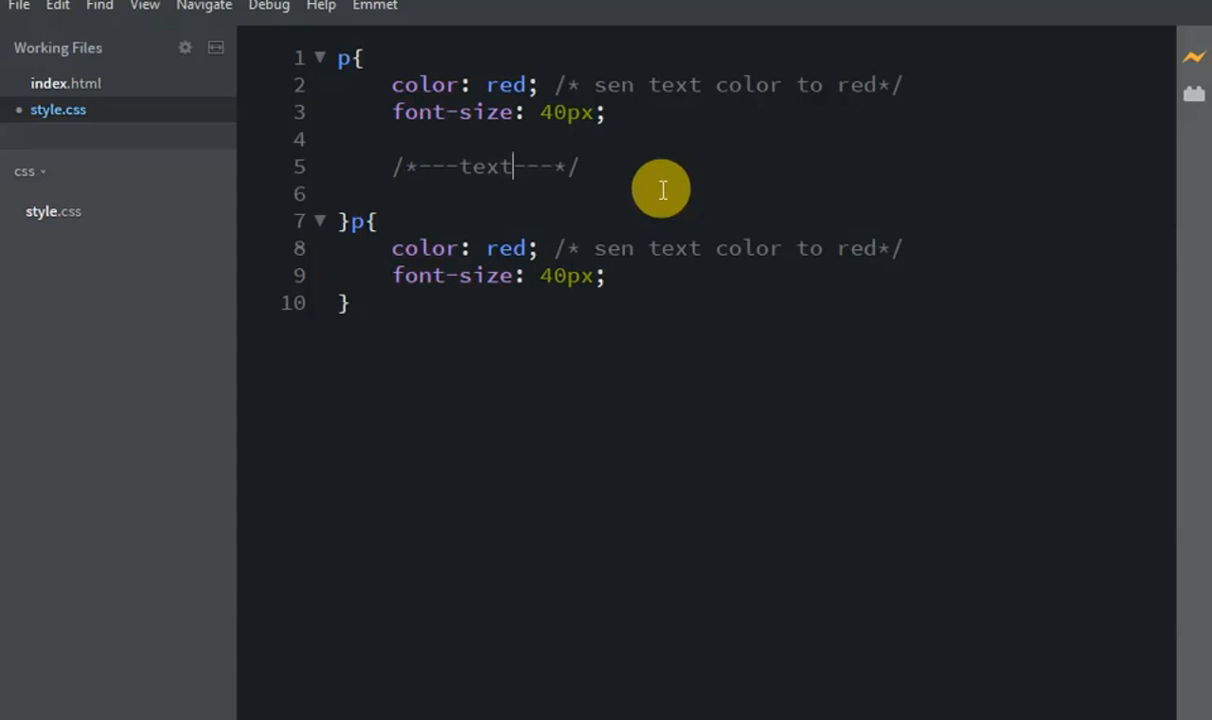
mouse_move(378, 190)
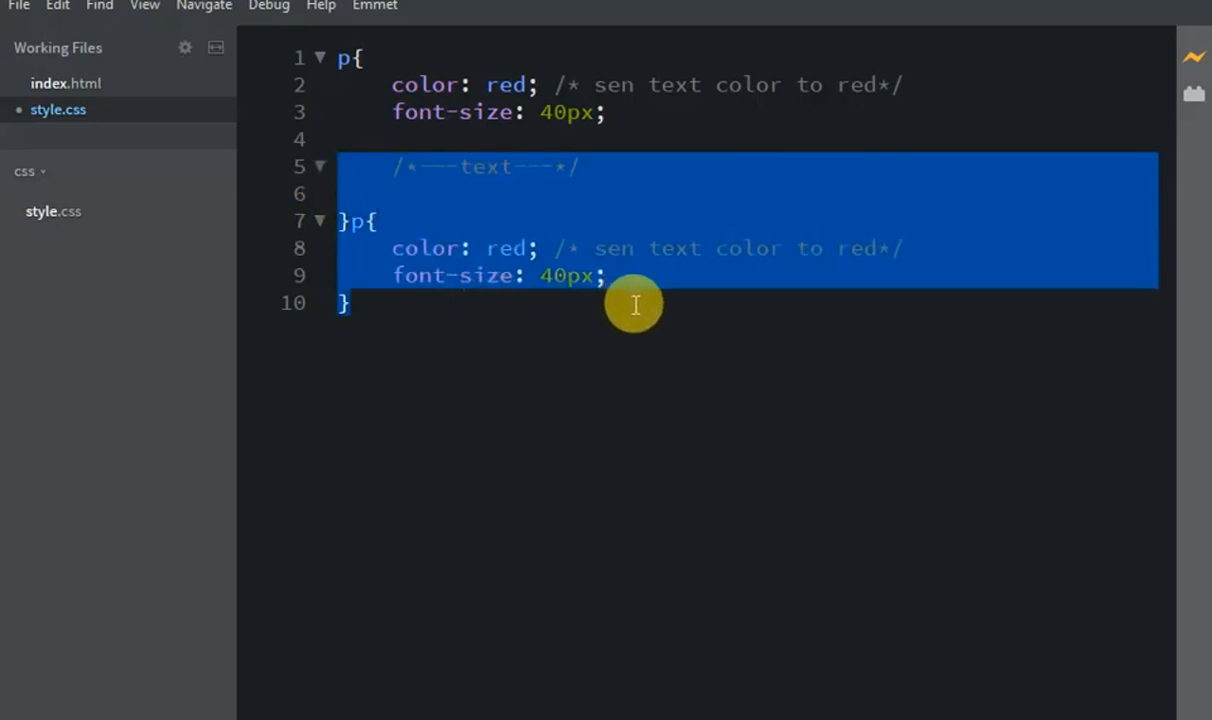
Delete the divider comment on line 5 and switch to index.html
left_click(415, 166)
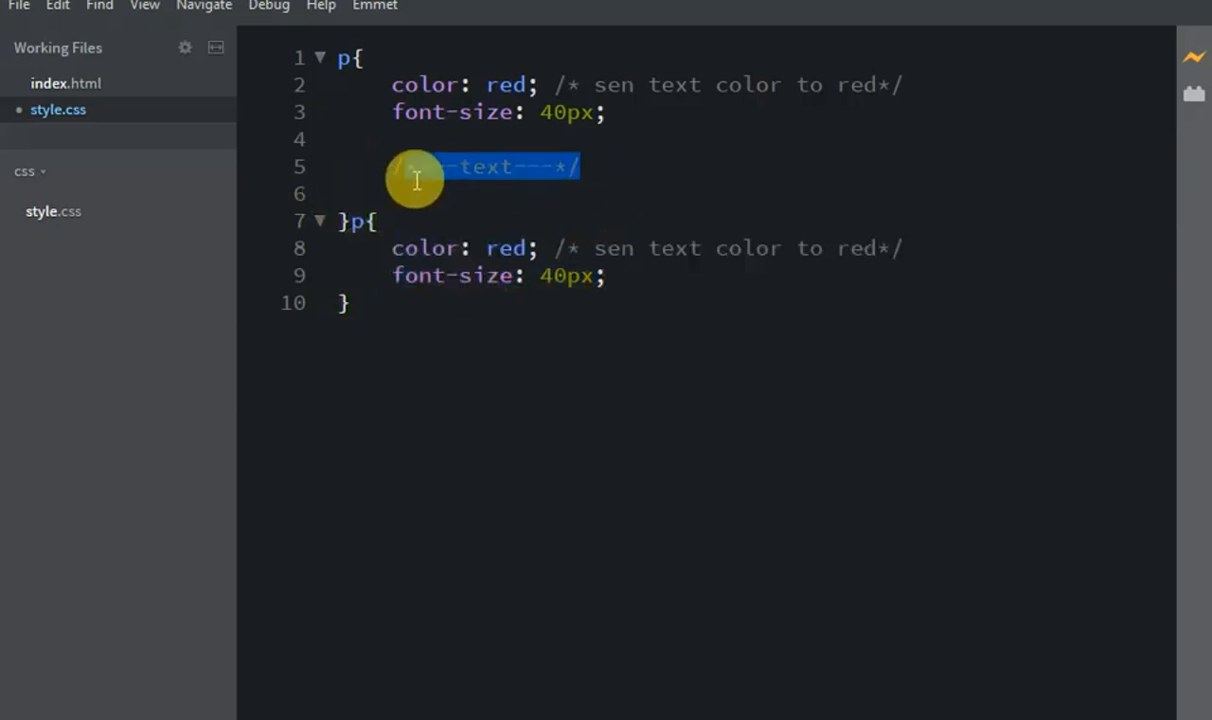
key("Delete")
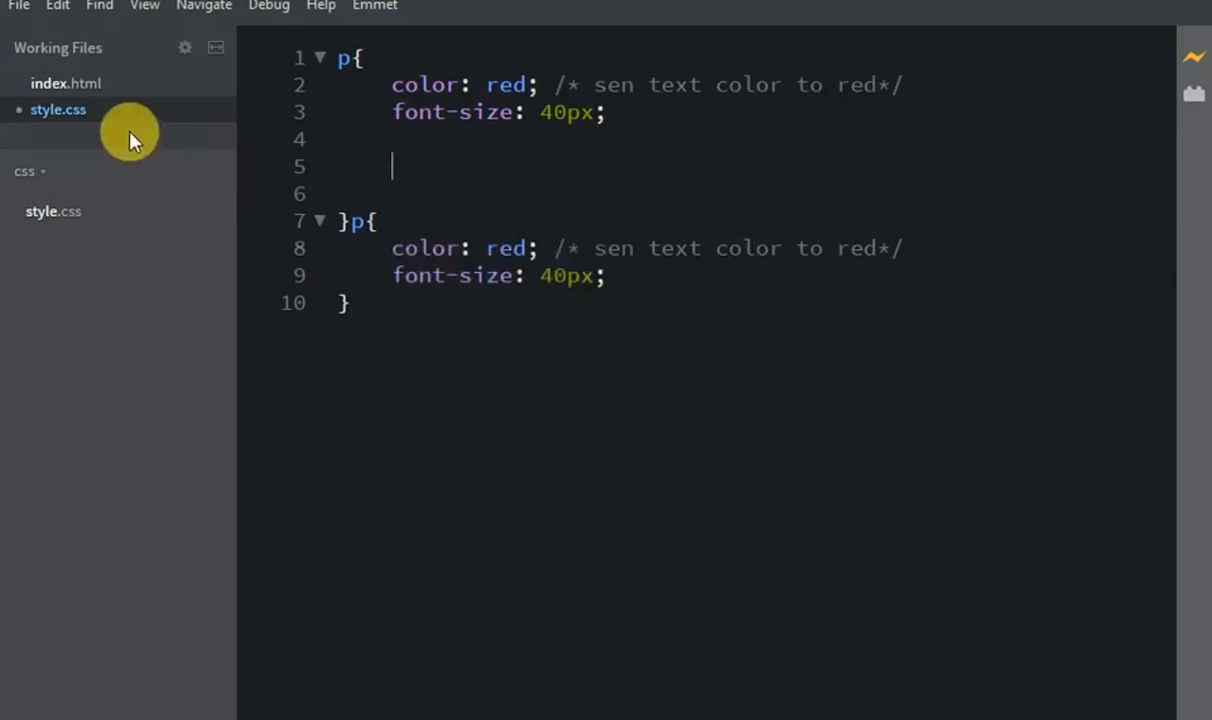
left_click(66, 83)
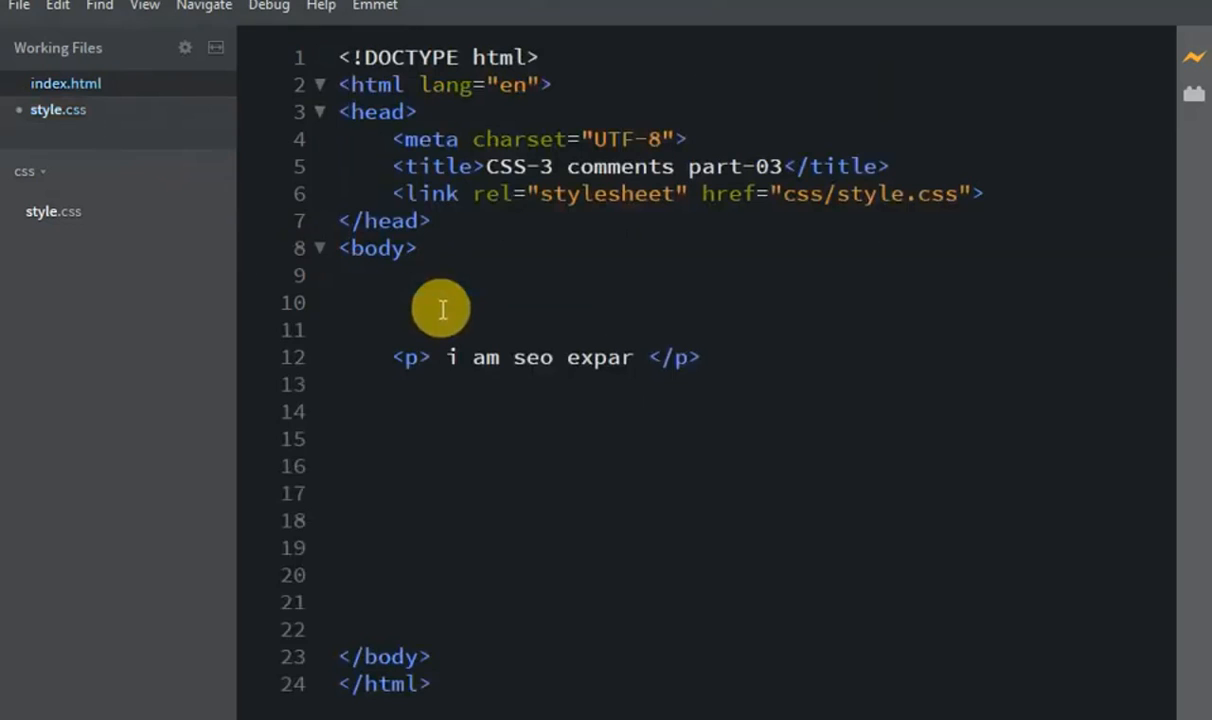
mouse_move(437, 298)
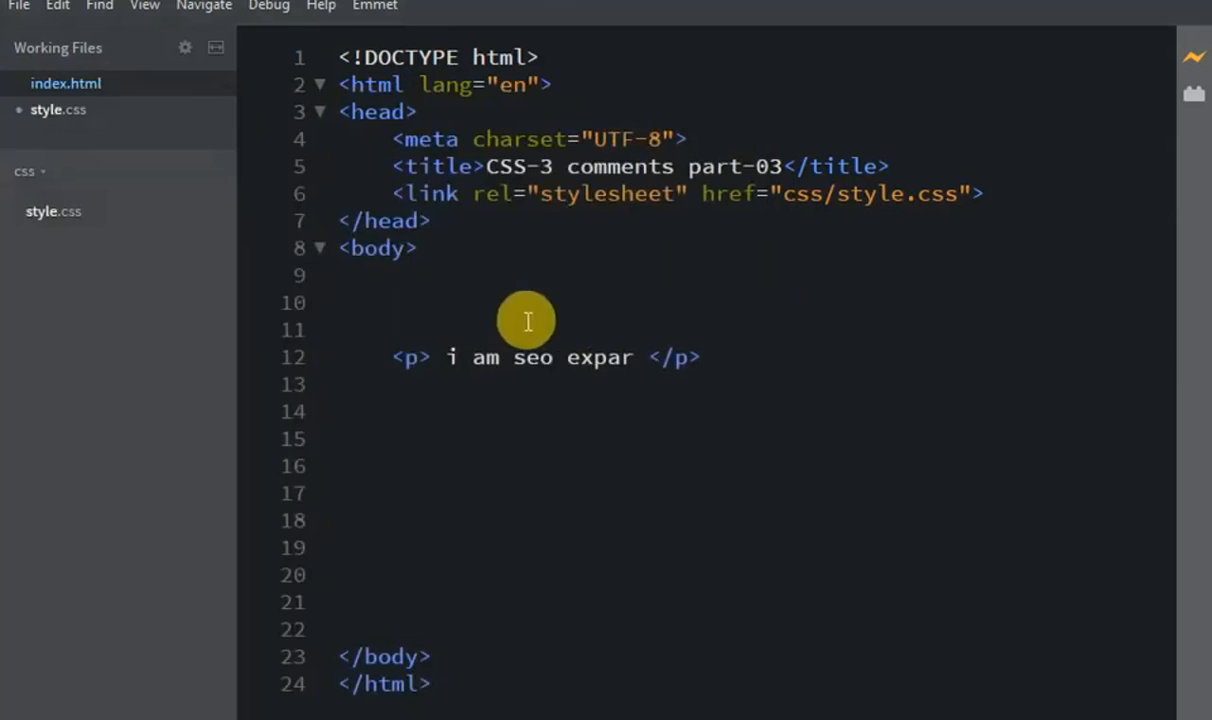
Enter /*---text---*/ in index.html, then return to style.css
type("/*---text---*/")
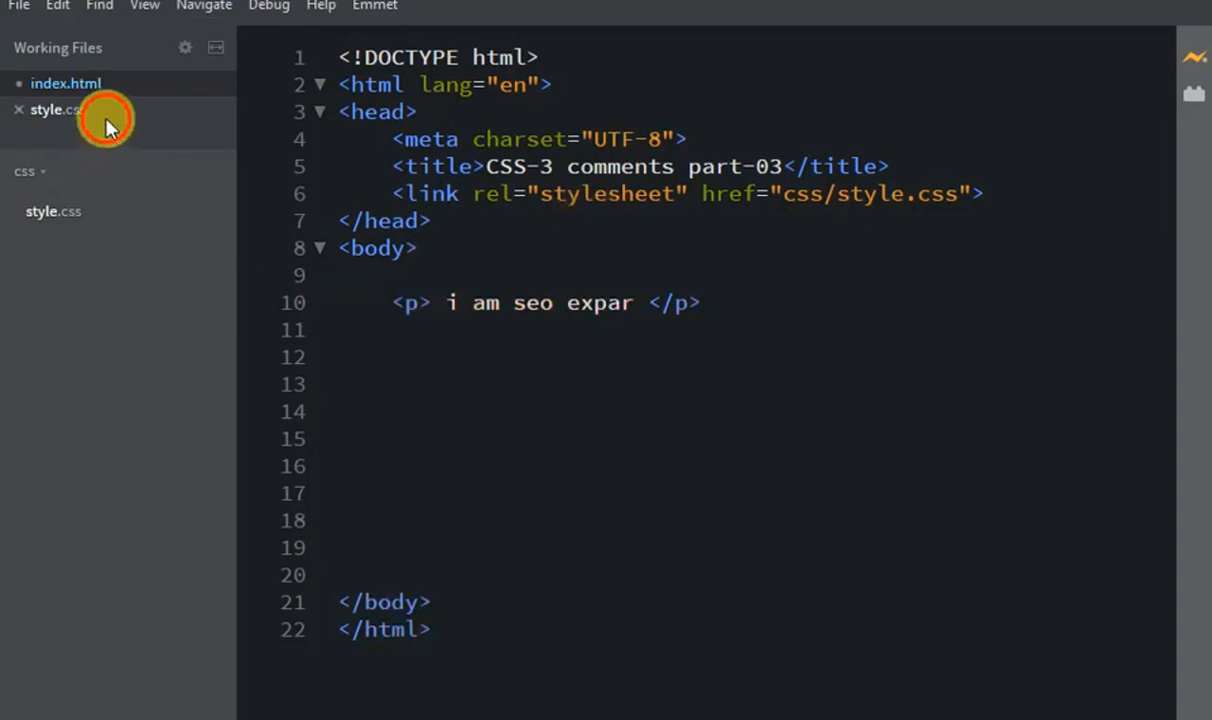
left_click(55, 109)
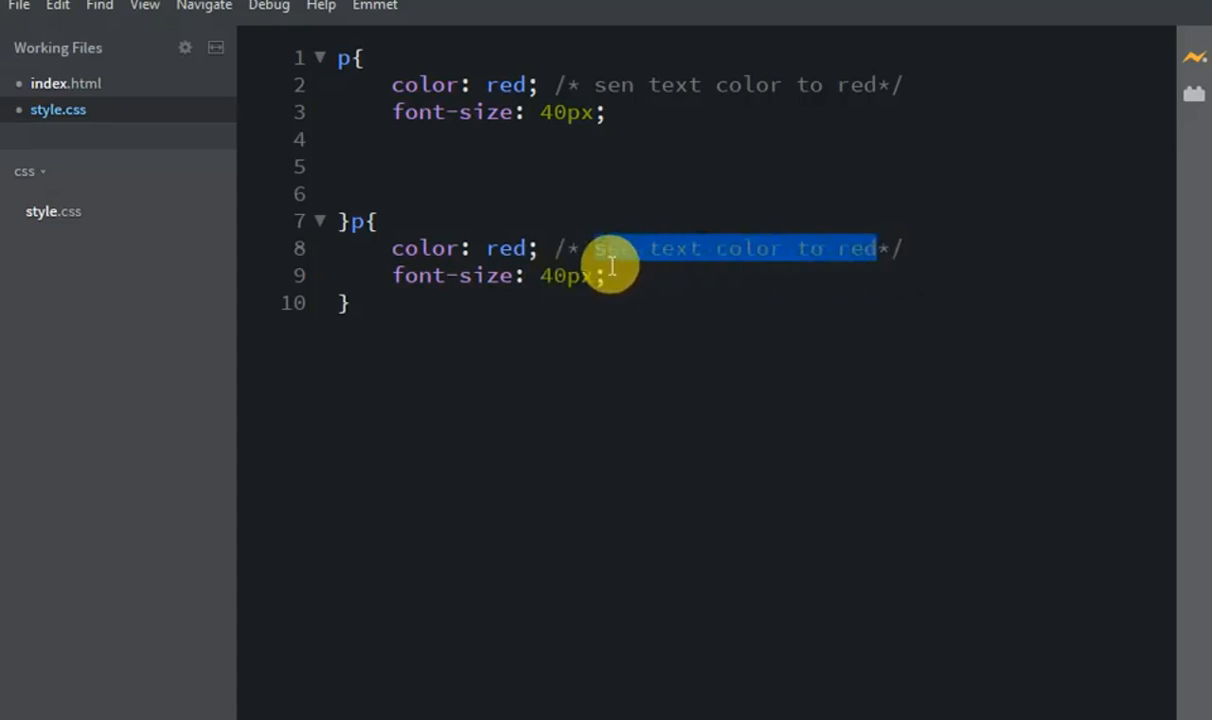
Delete the wording inside the second p rule's colour comment on line 8, leaving it empty
key("Delete")
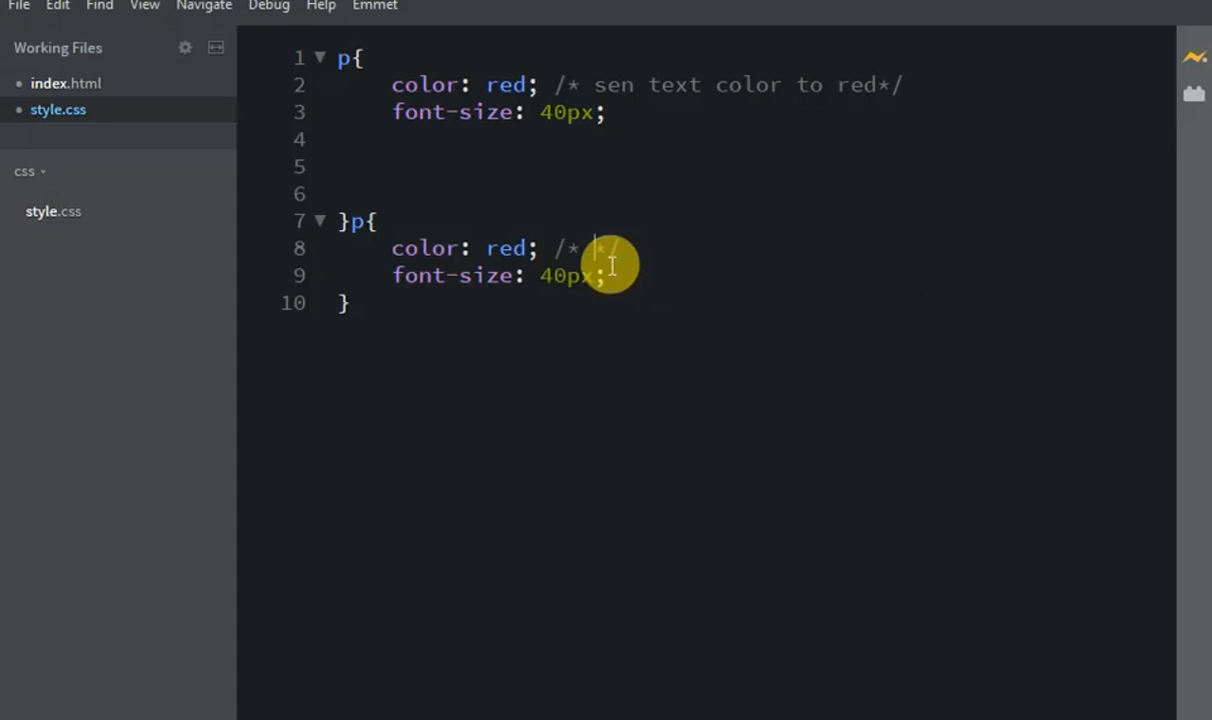